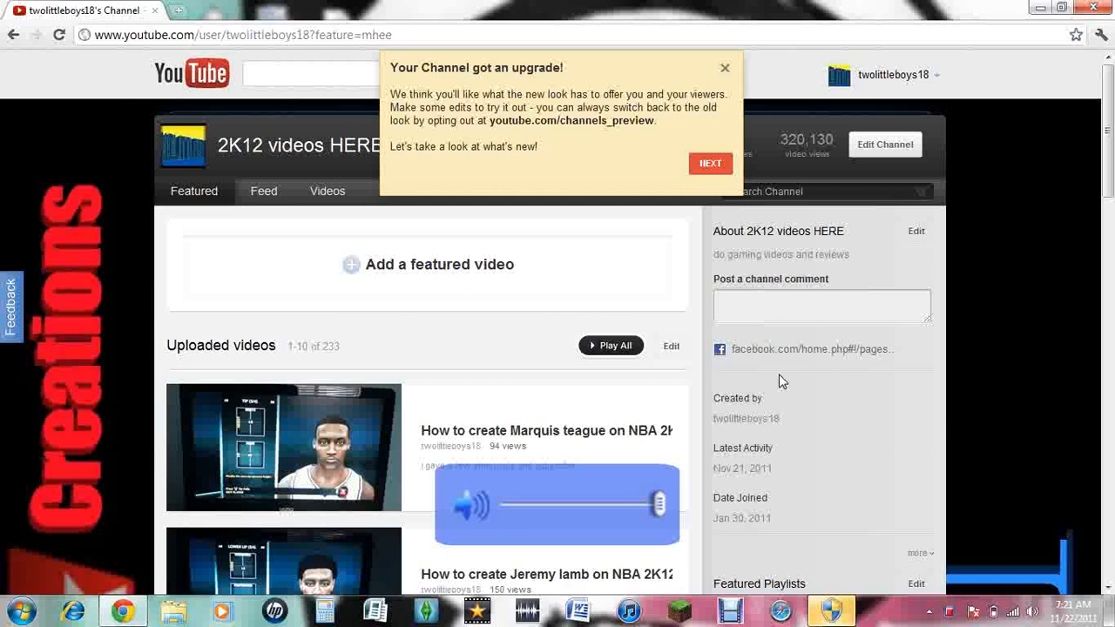
# Scroll down through the channel page's stats and uploaded videos, then back to the top.
pyautogui.scroll(-3)
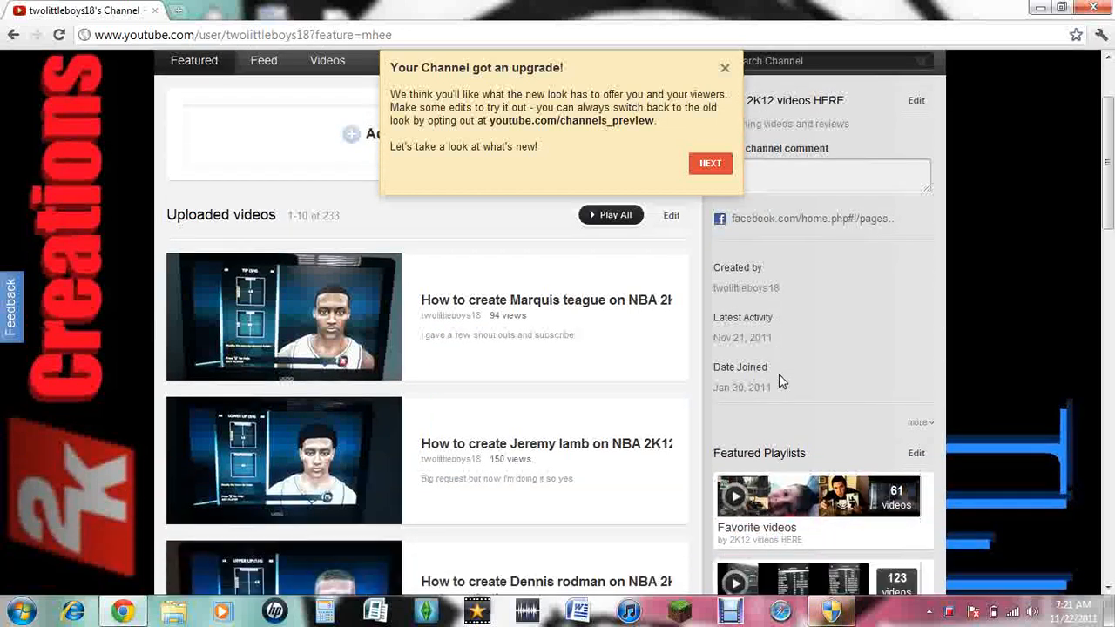
pyautogui.scroll(-3)
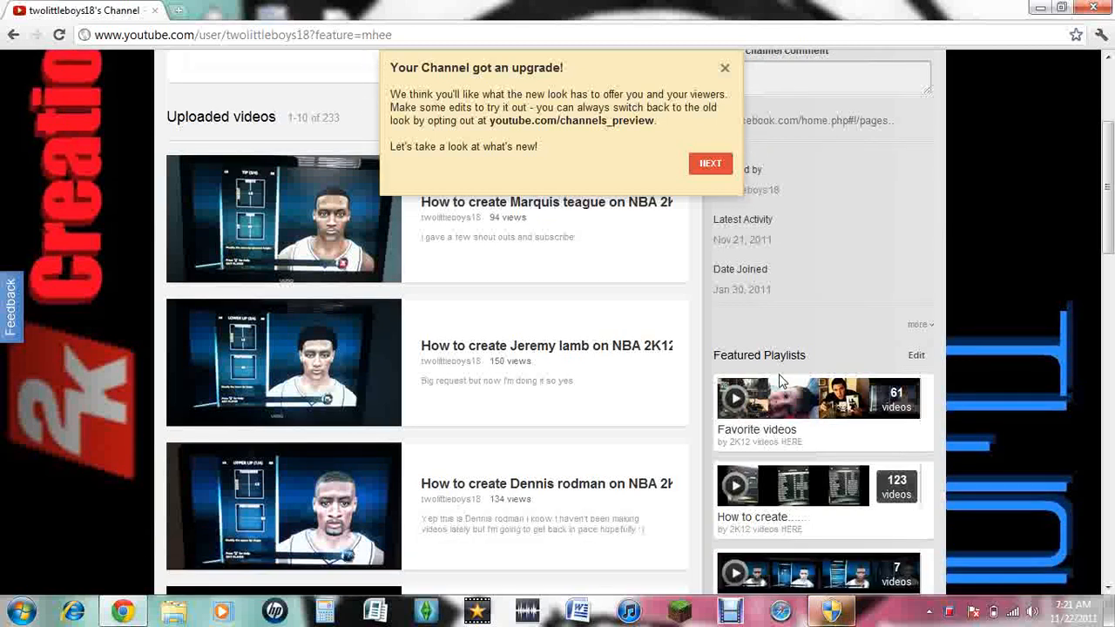
pyautogui.scroll(-3)
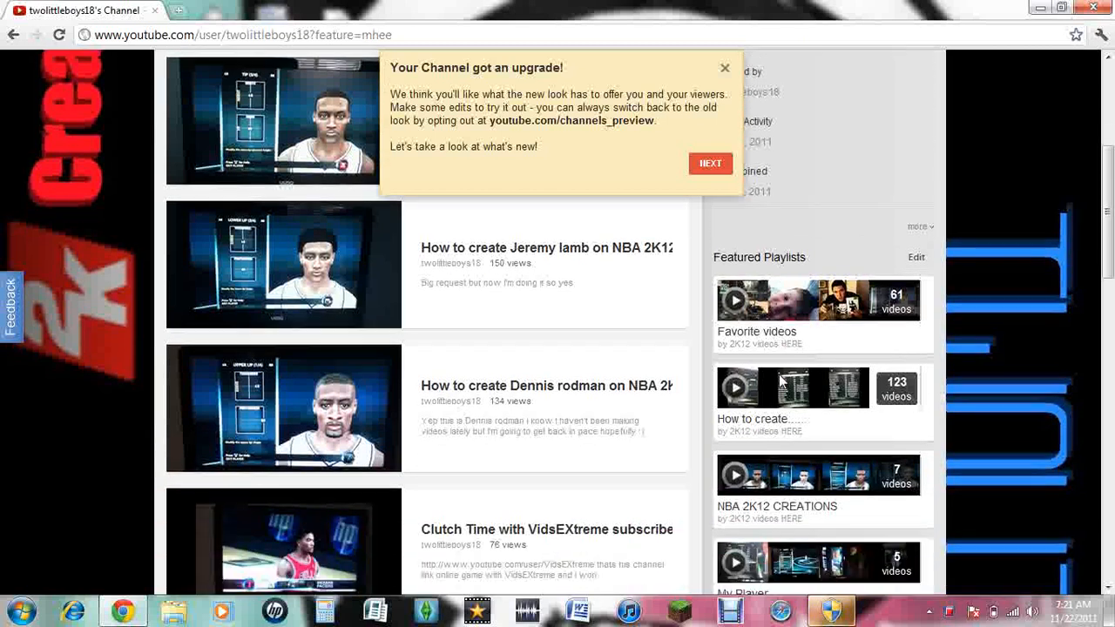
pyautogui.scroll(-3)
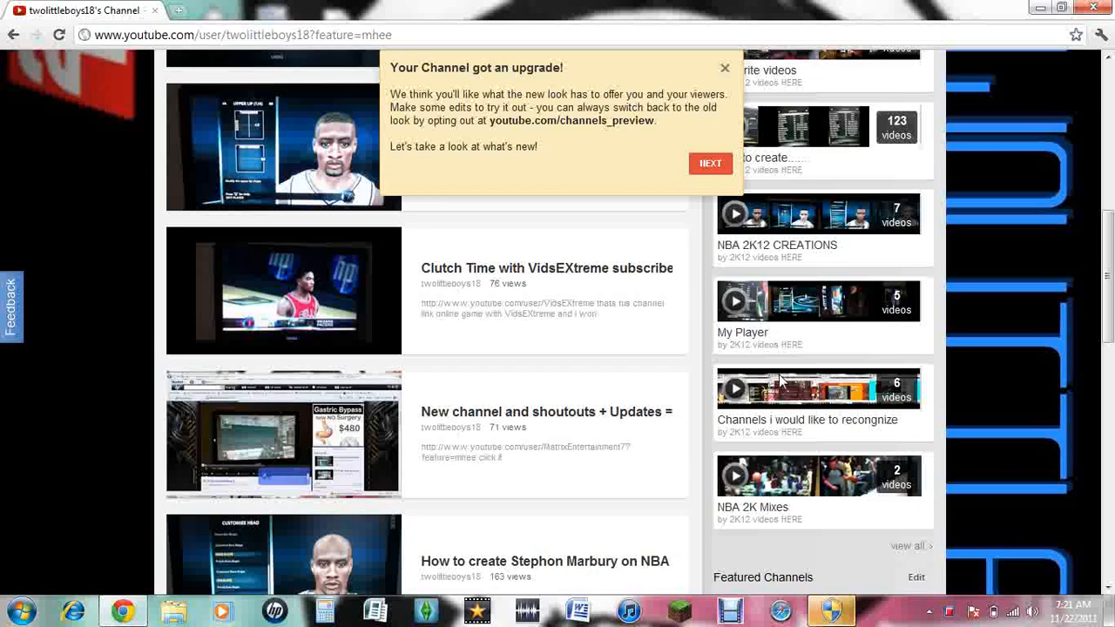
pyautogui.scroll(-3)
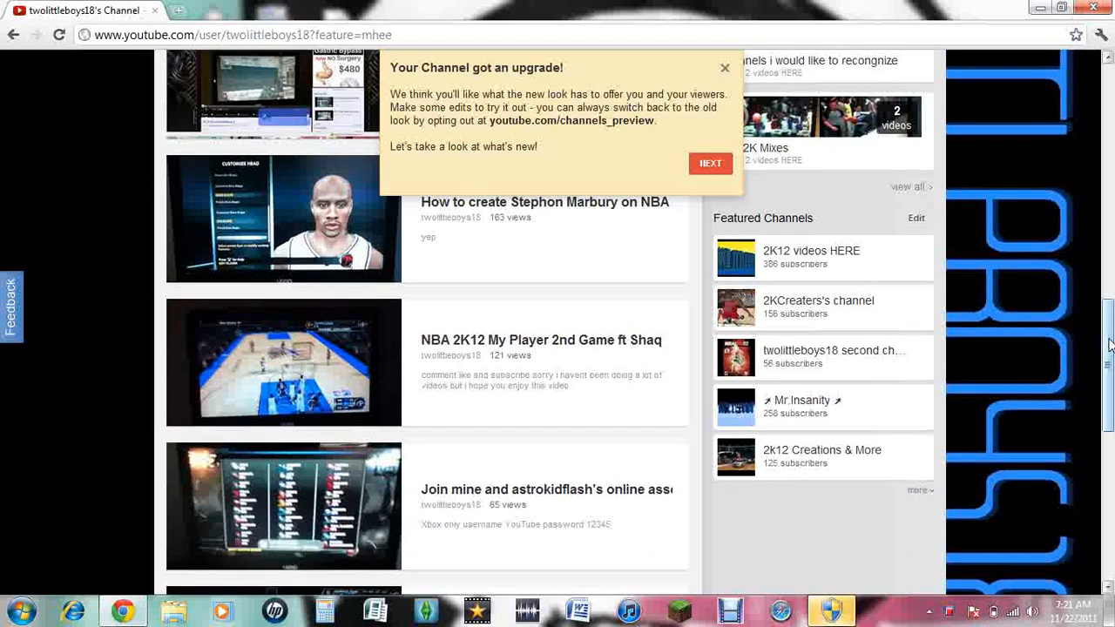
pyautogui.scroll(-3)
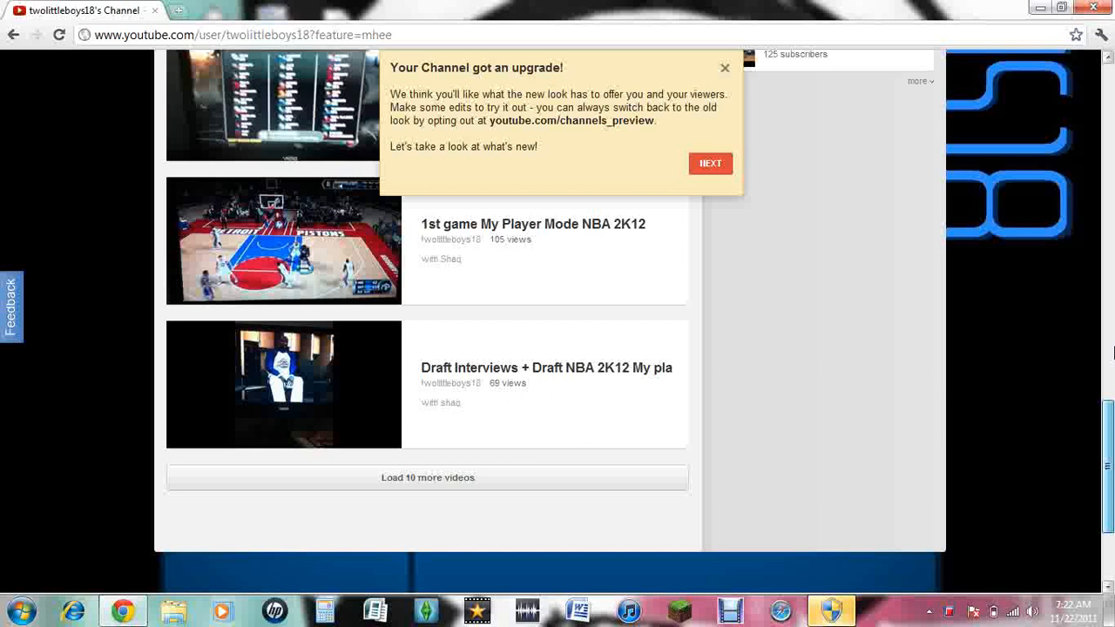
pyautogui.scroll(3)
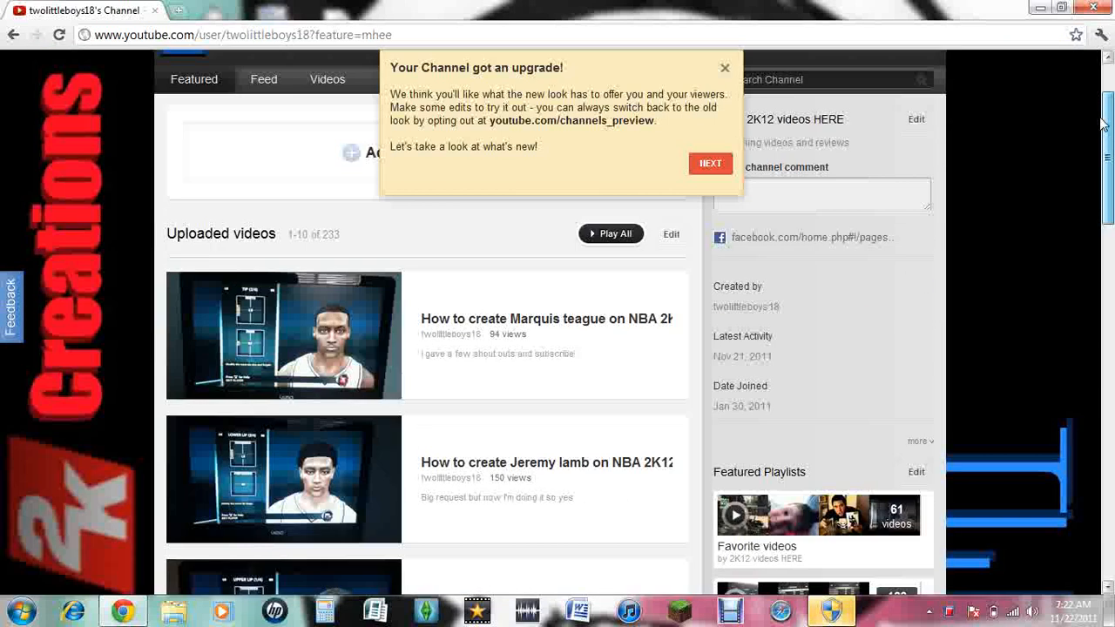
pyautogui.scroll(3)
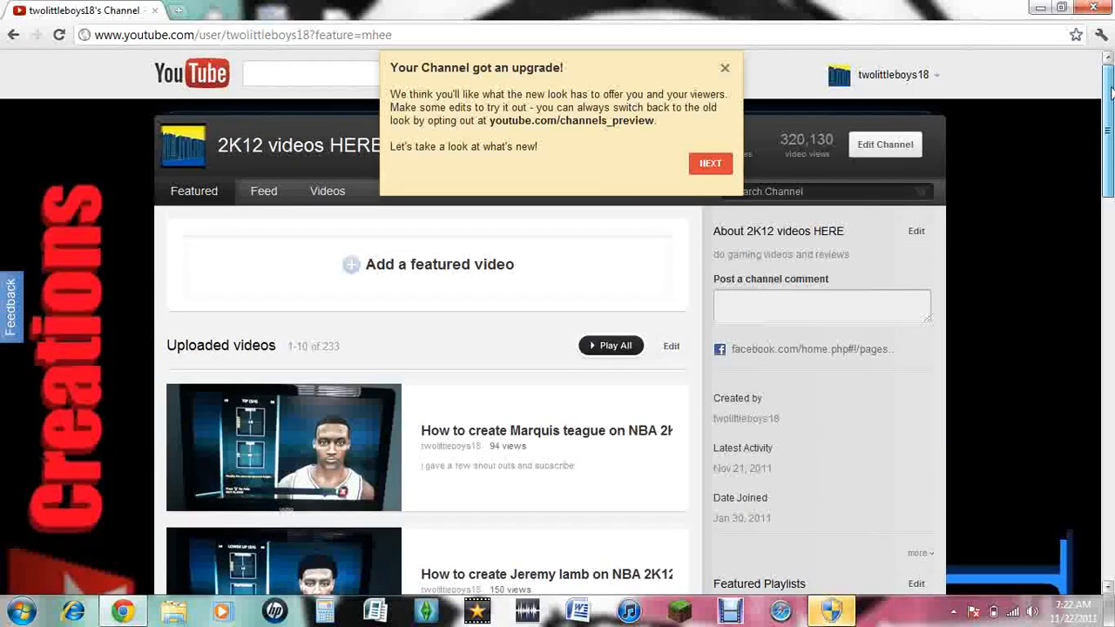
pyautogui.moveTo(477, 345)
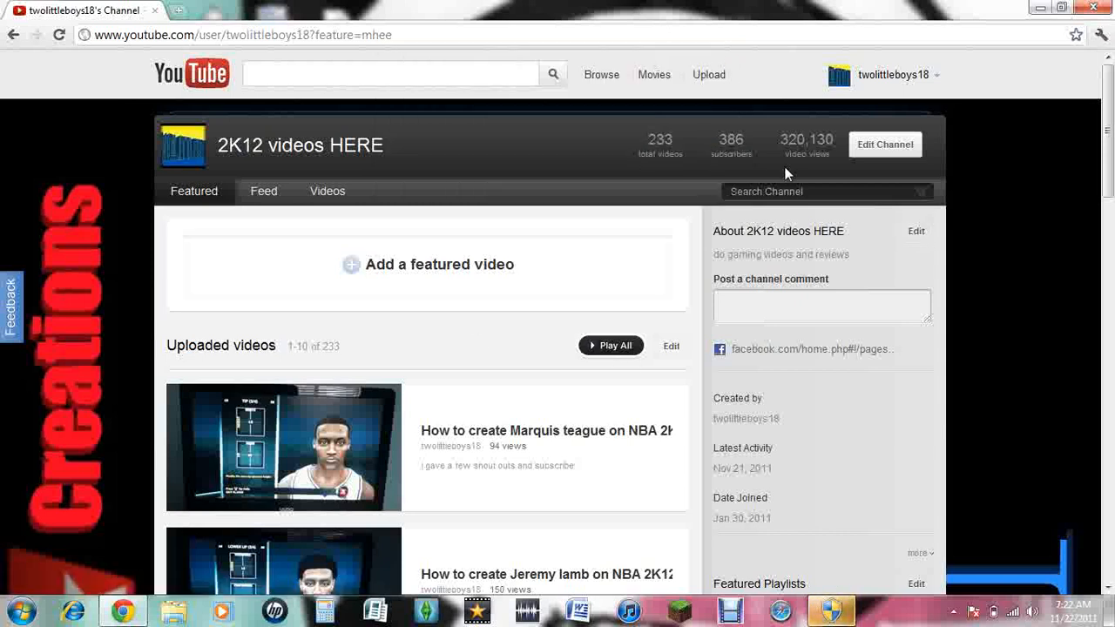
pyautogui.moveTo(776, 153)
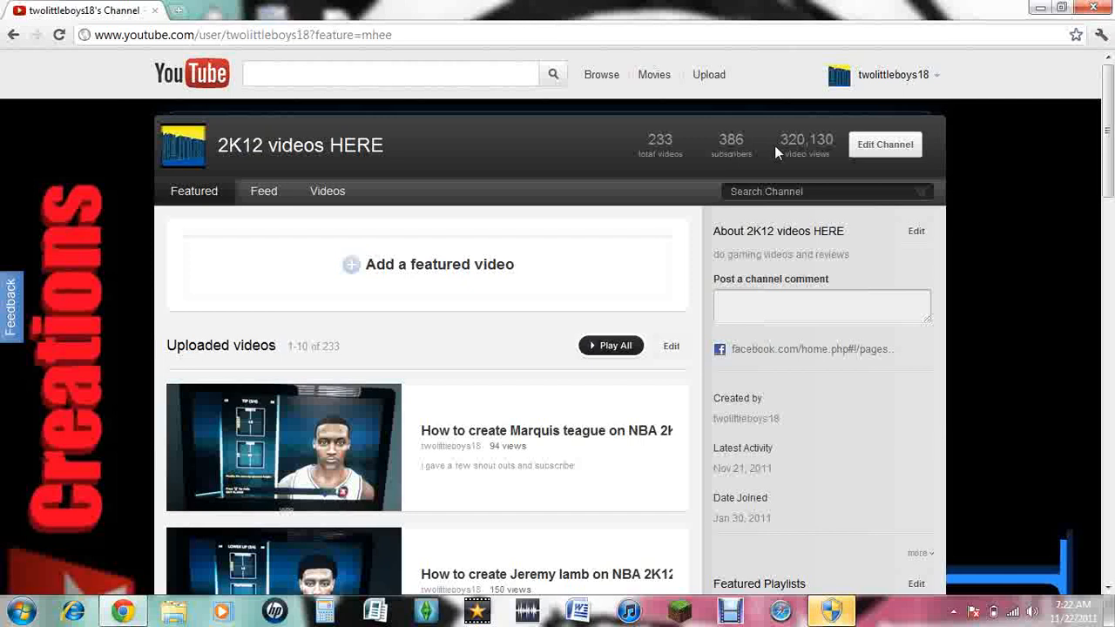
pyautogui.scroll(-3)
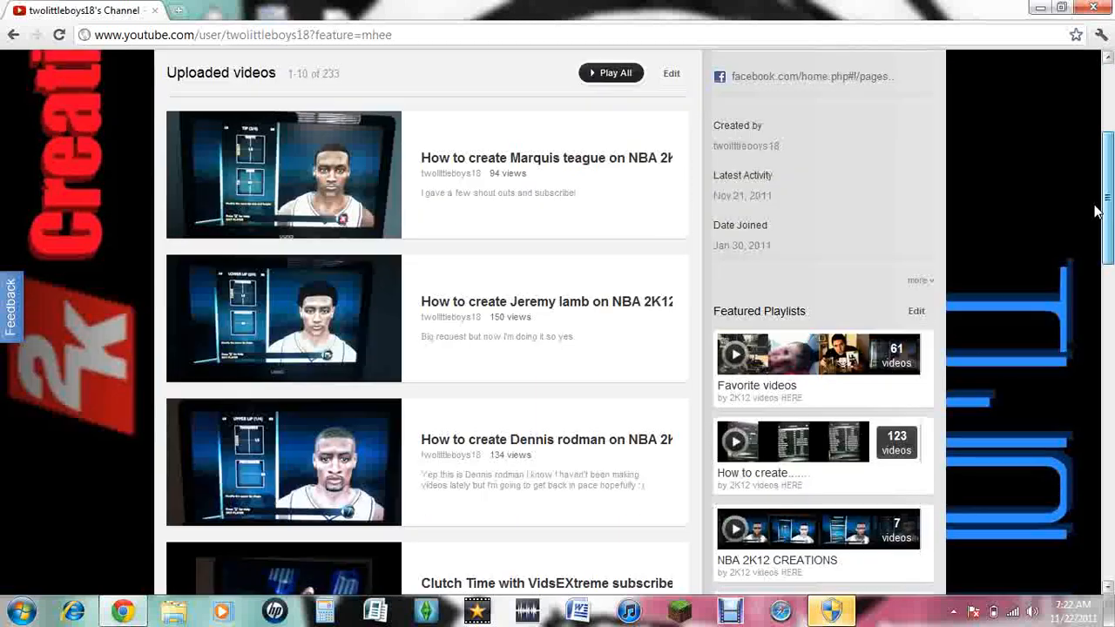
pyautogui.scroll(3)
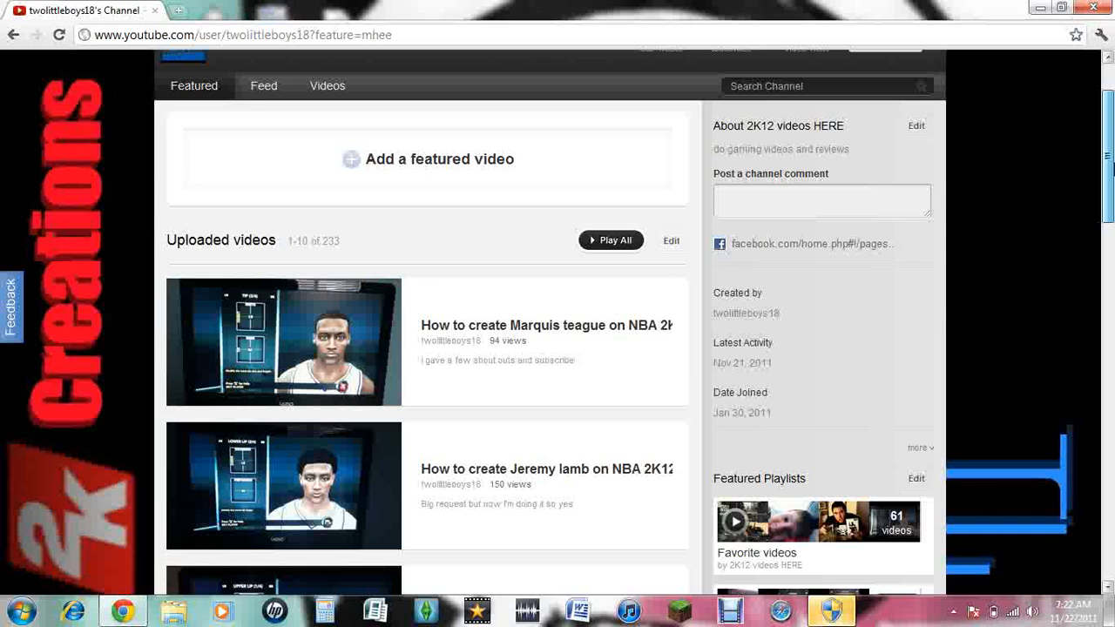
pyautogui.moveTo(941, 122)
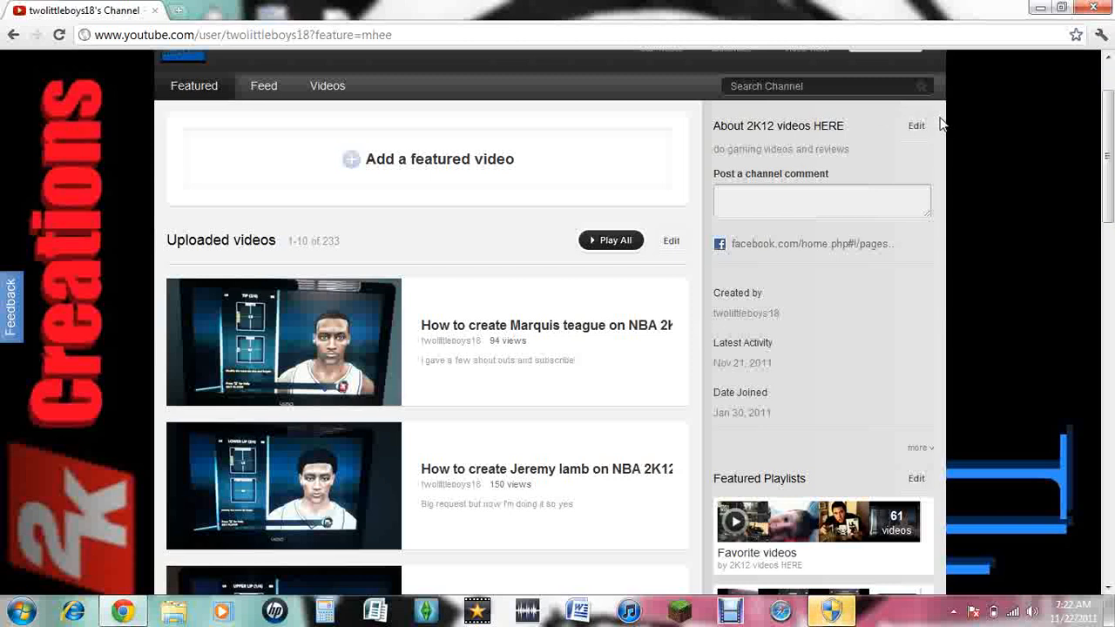
pyautogui.click(916, 125)
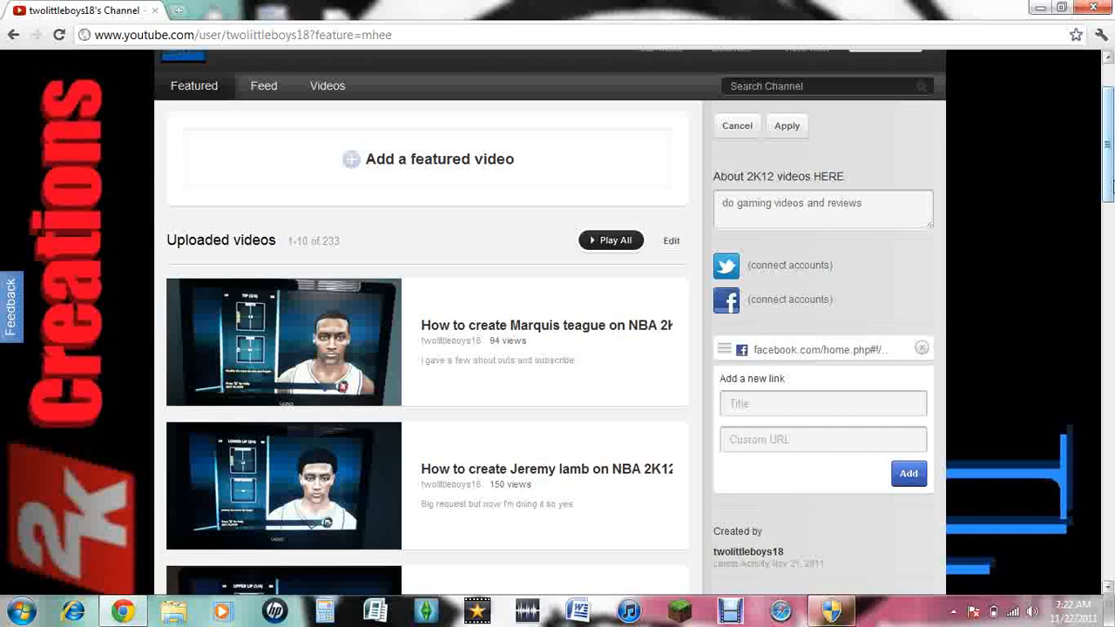
pyautogui.scroll(-3)
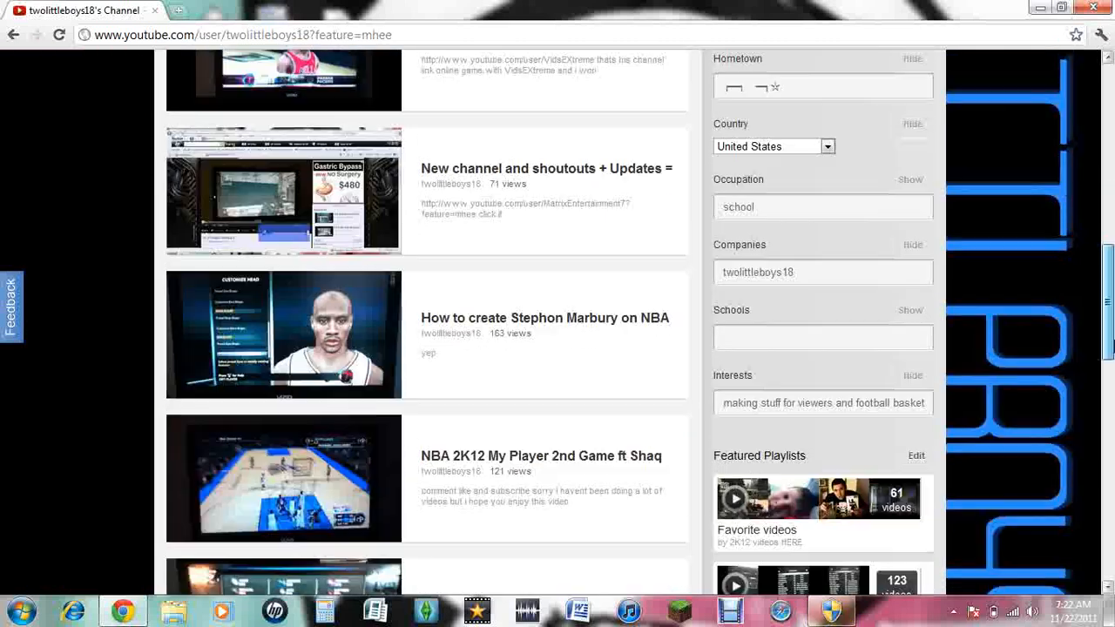
pyautogui.scroll(3)
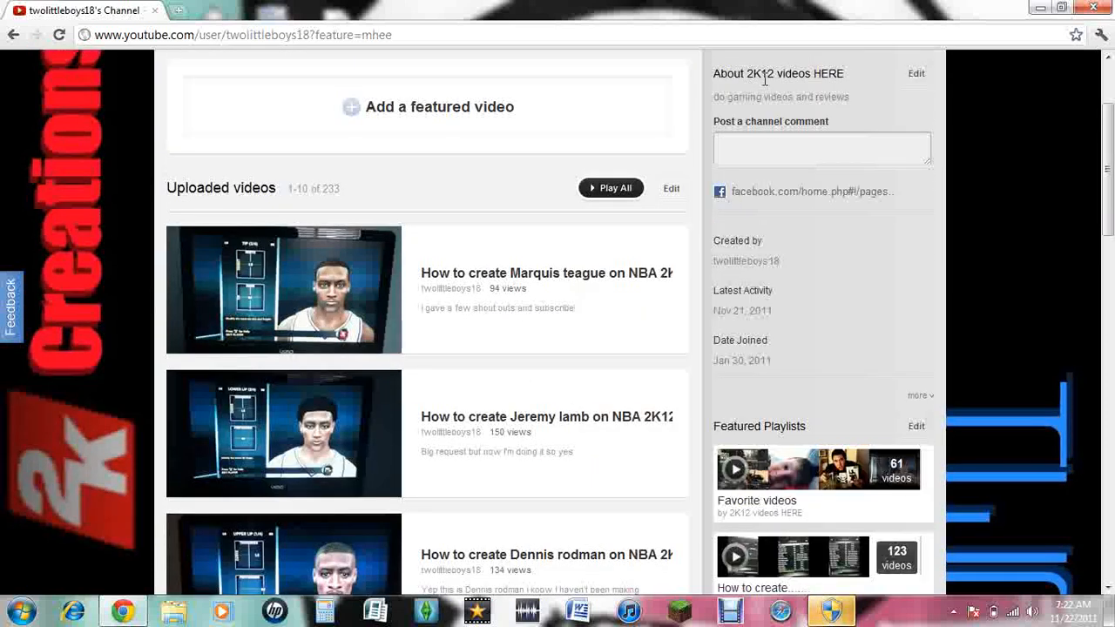
pyautogui.scroll(-3)
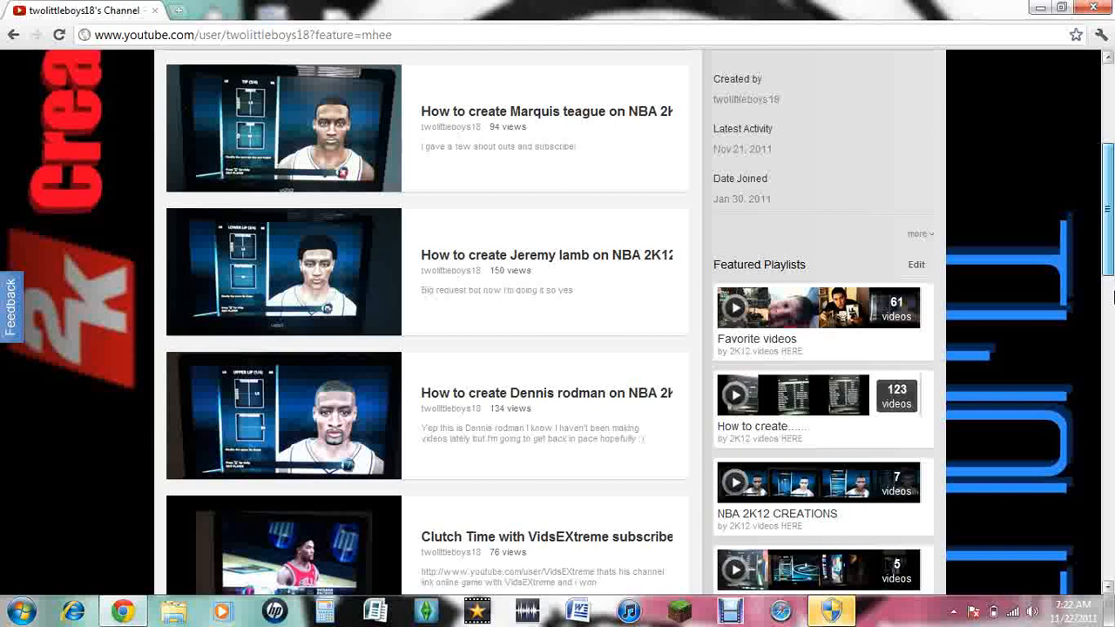
pyautogui.scroll(-3)
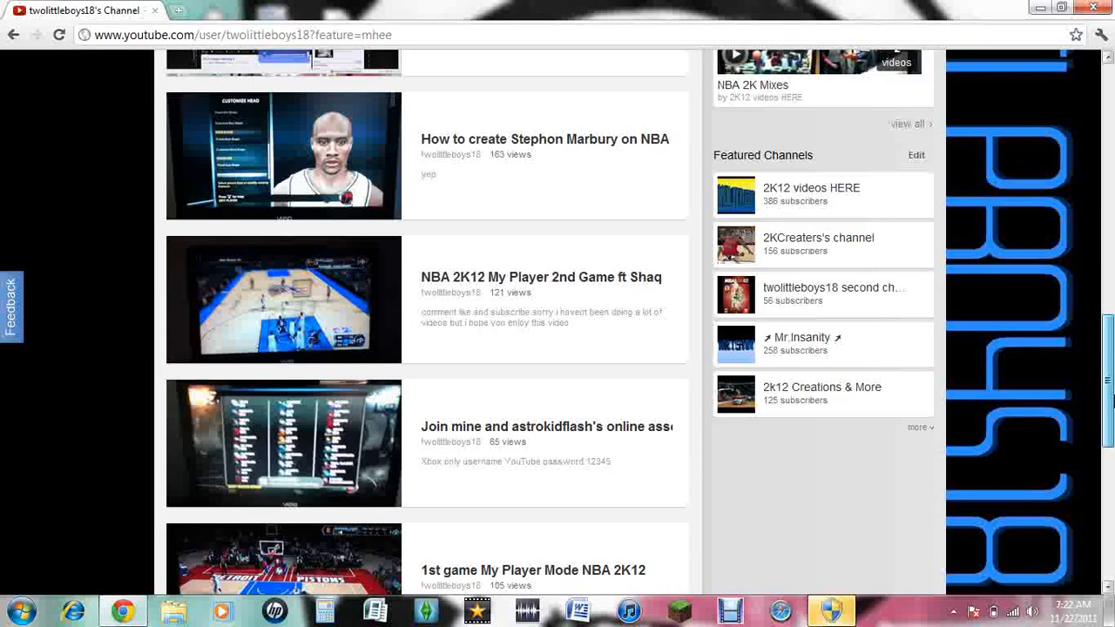
pyautogui.scroll(-3)
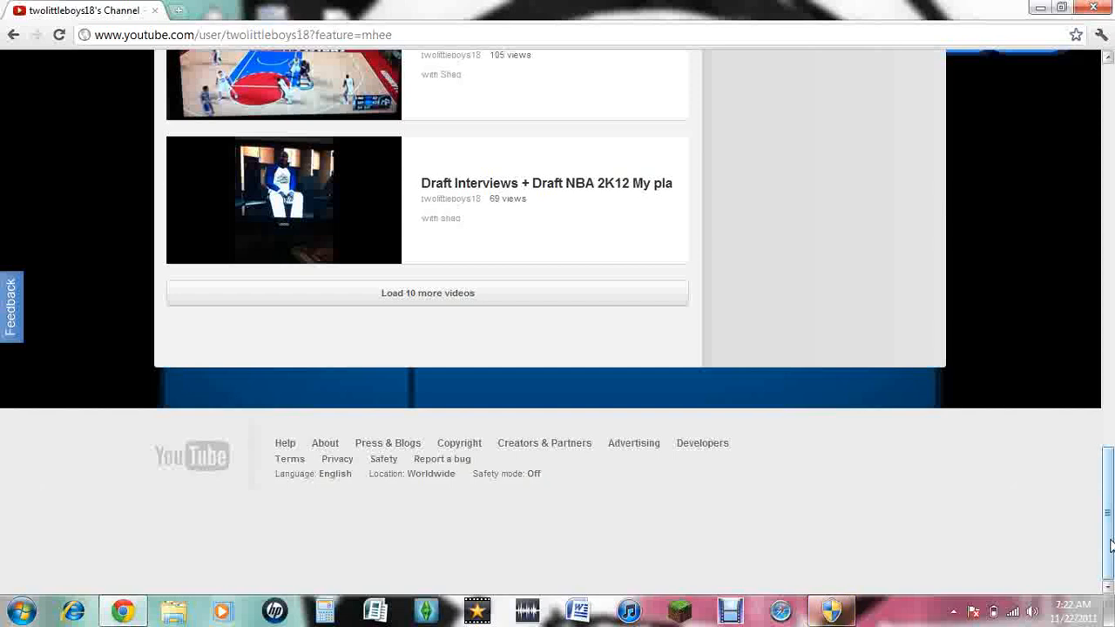
pyautogui.moveTo(690, 572)
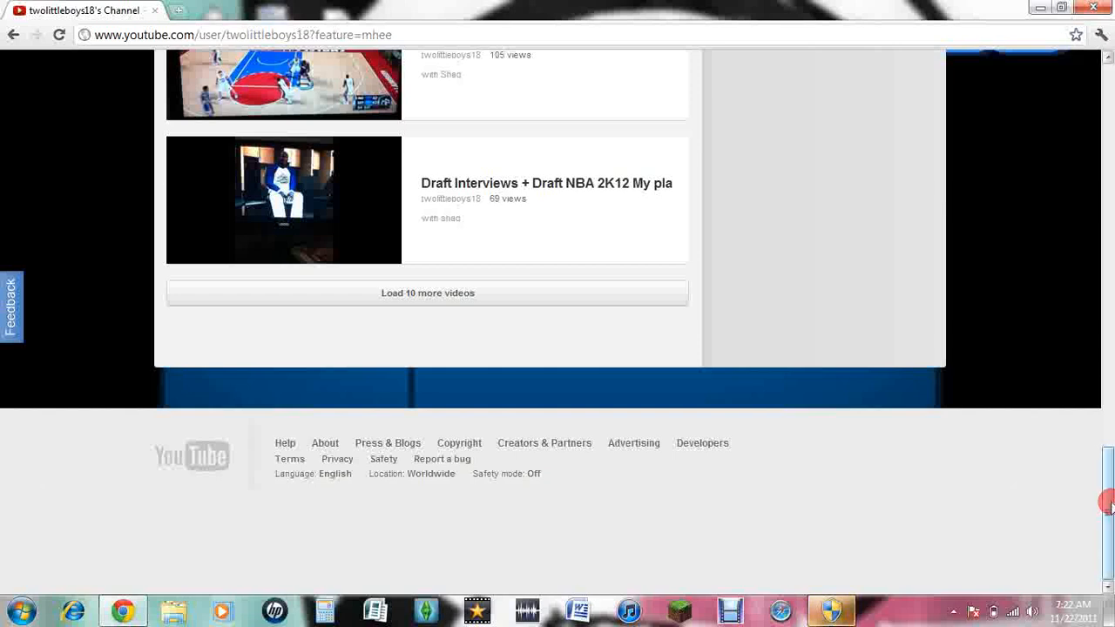
pyautogui.scroll(3)
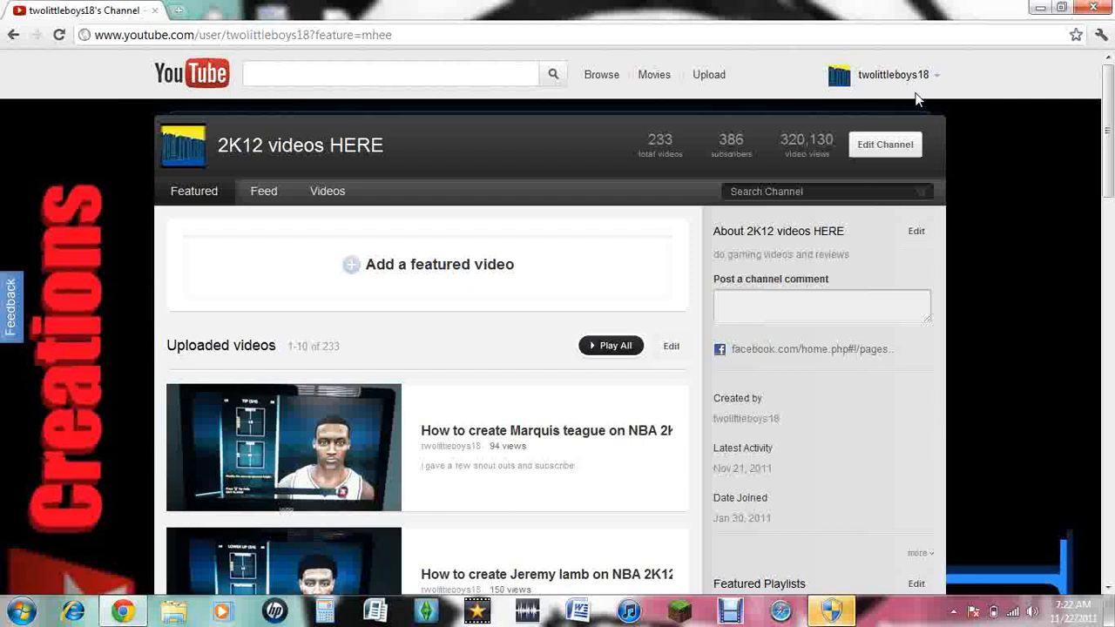
# Go to the YouTube homepage and follow the footer's 'Try something new!' link.
pyautogui.click(192, 73)
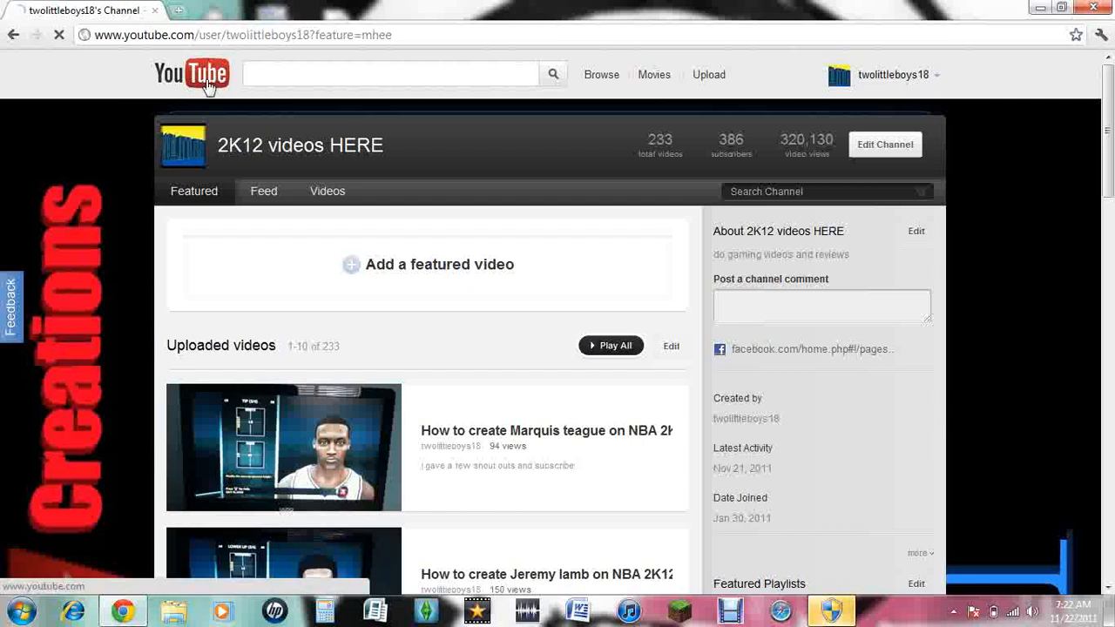
pyautogui.click(192, 74)
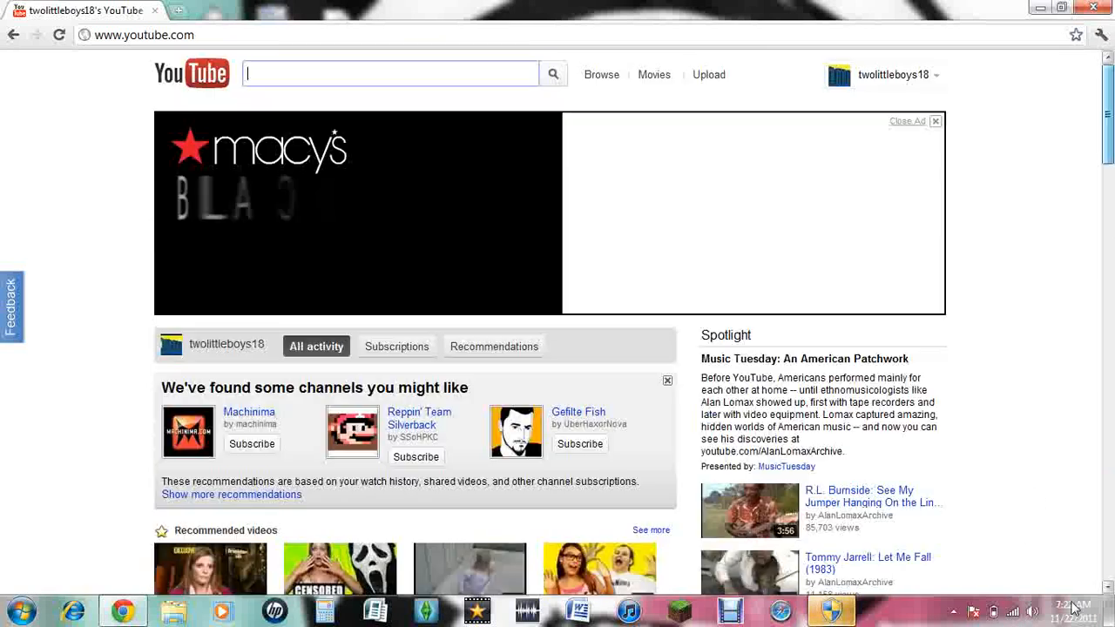
pyautogui.scroll(-3)
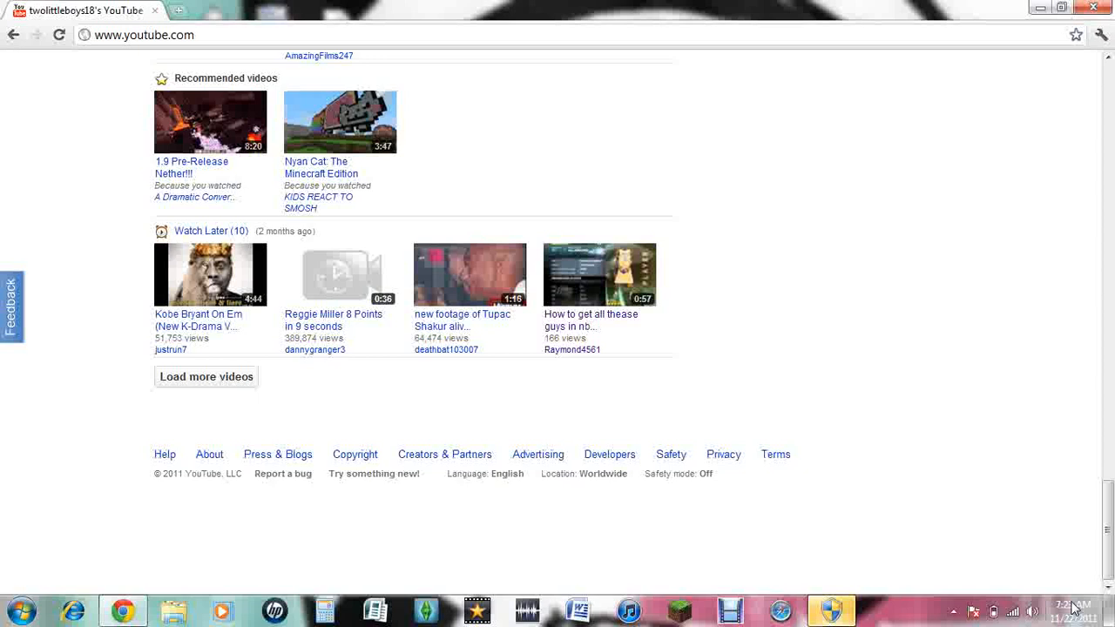
pyautogui.click(373, 474)
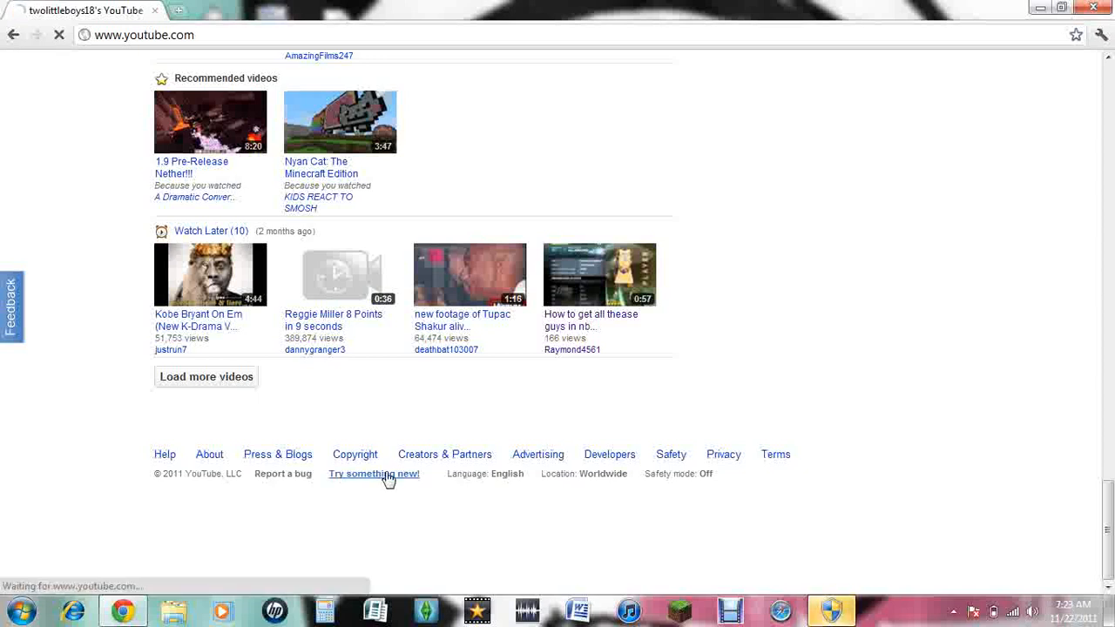
# Switch on the Cosmic Panda layout and use 'Play all' on the welcome page's featured playlist.
pyautogui.click(373, 474)
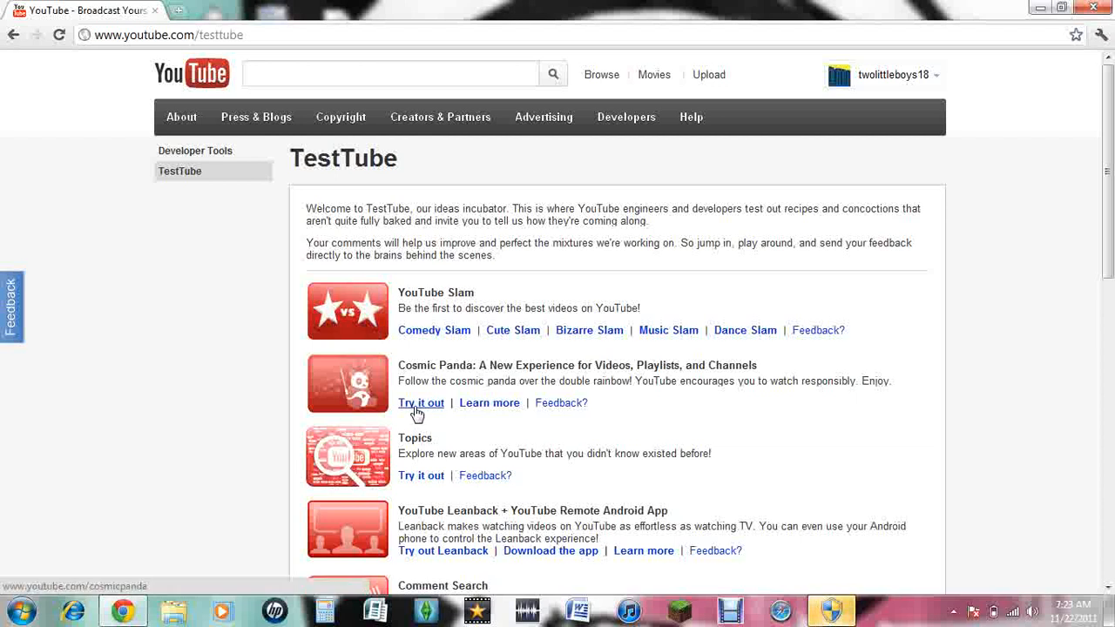
pyautogui.click(422, 403)
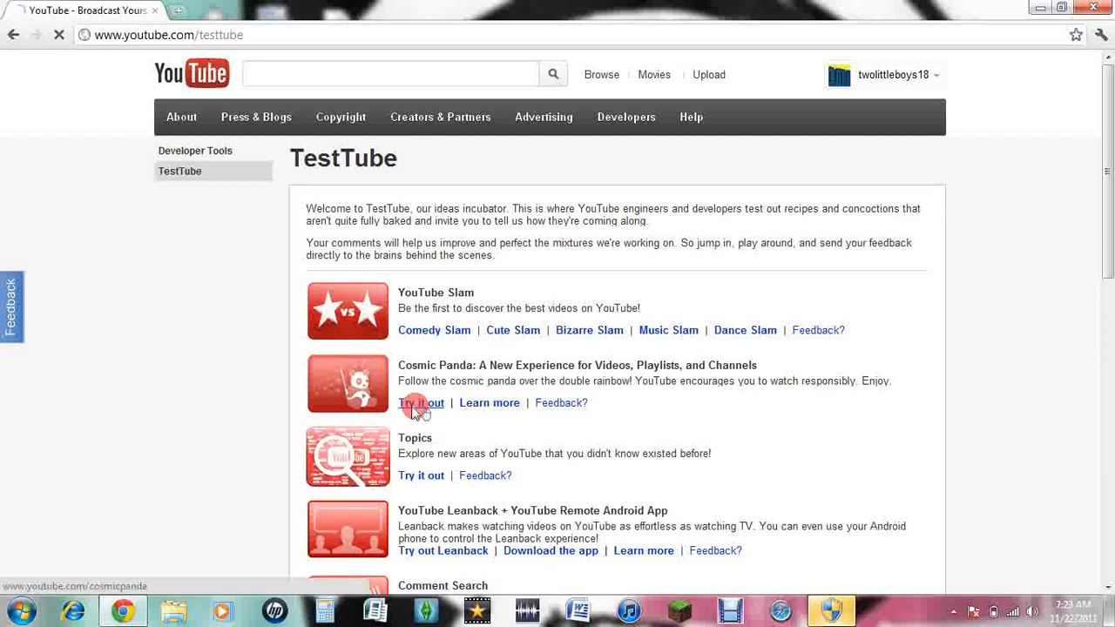
pyautogui.click(422, 403)
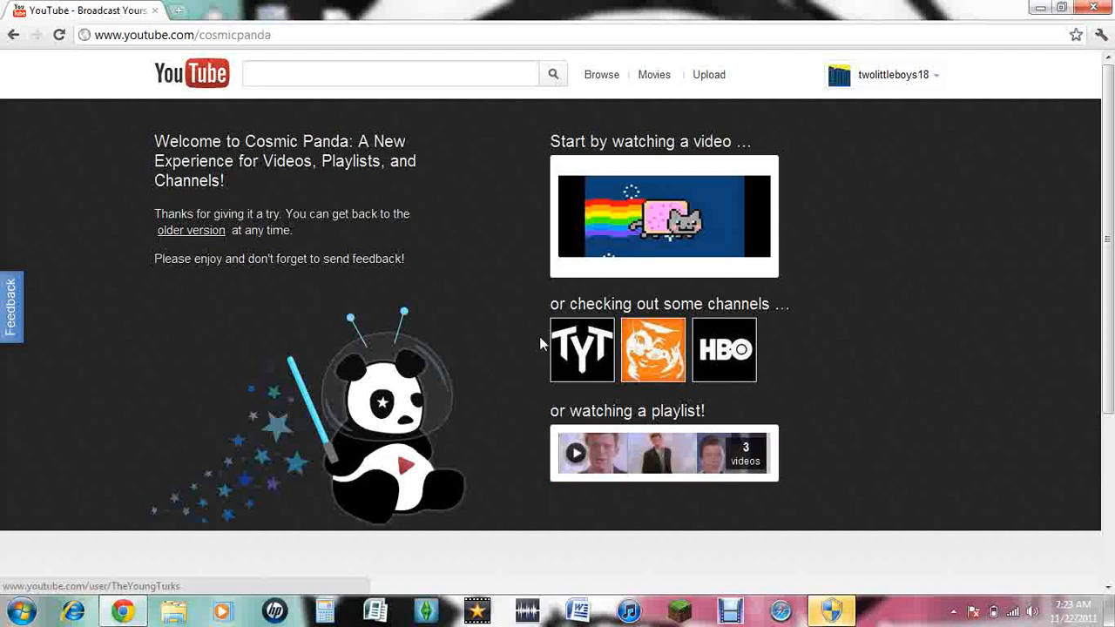
pyautogui.moveTo(477, 338)
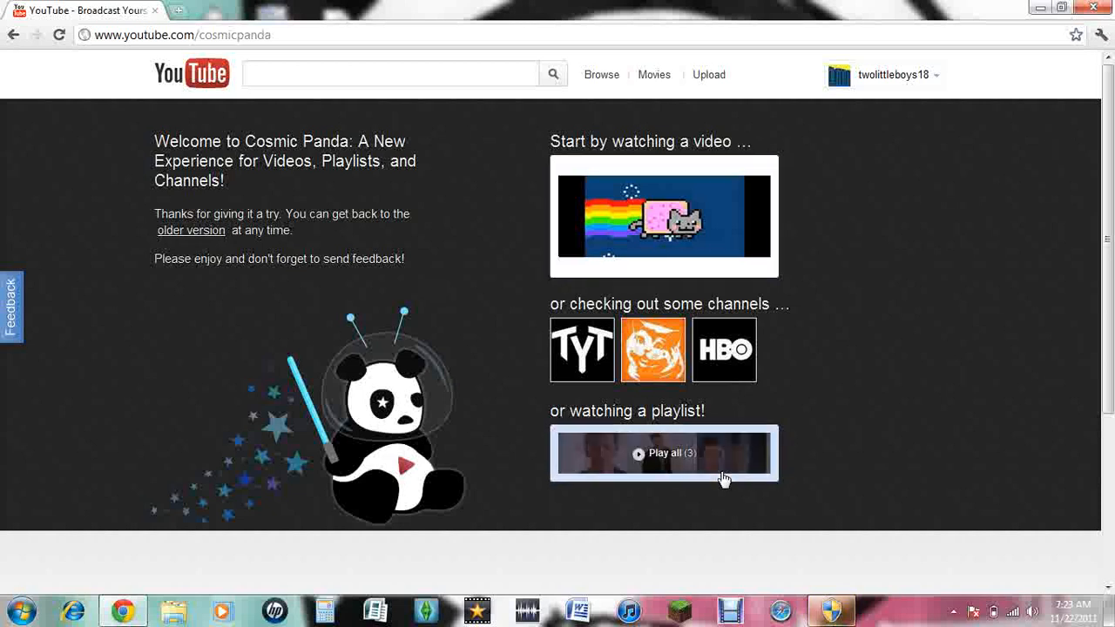
pyautogui.moveTo(638, 455)
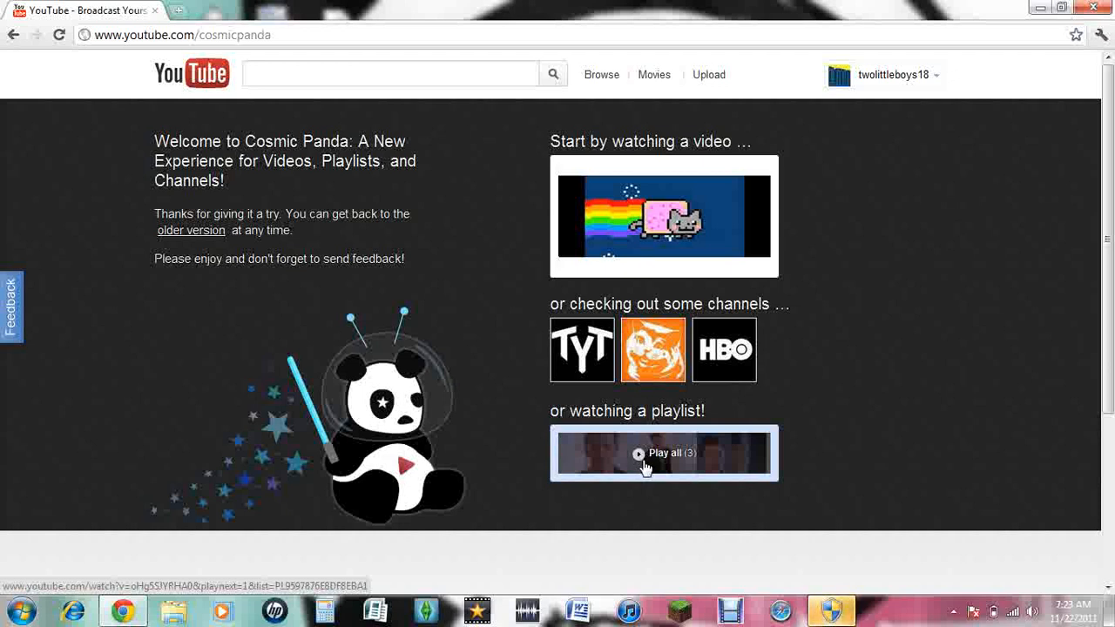
pyautogui.moveTo(653, 467)
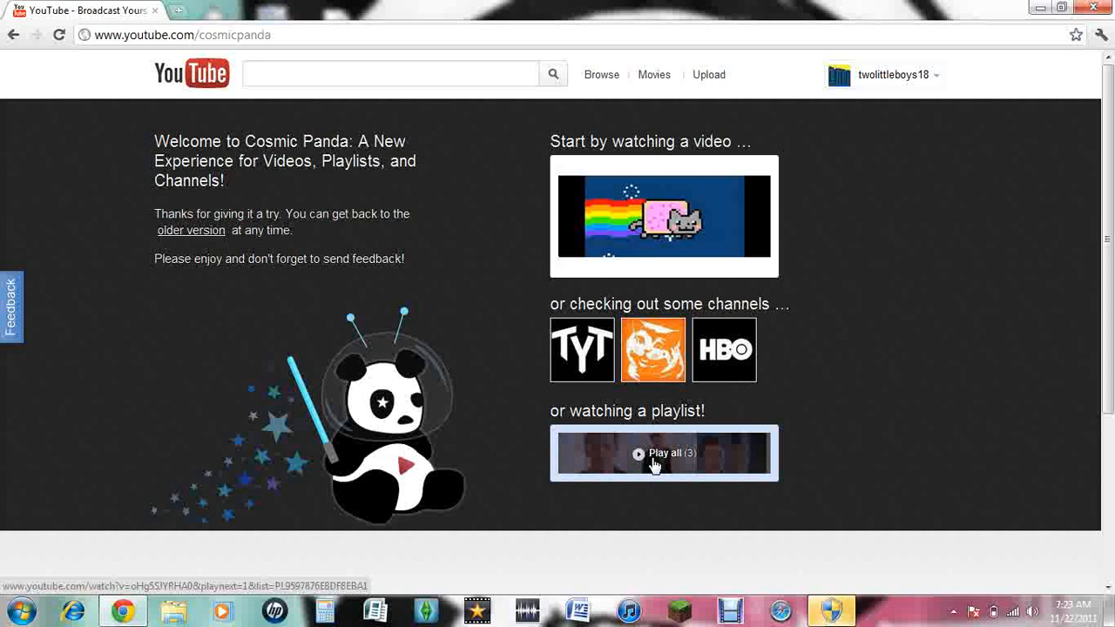
pyautogui.click(664, 453)
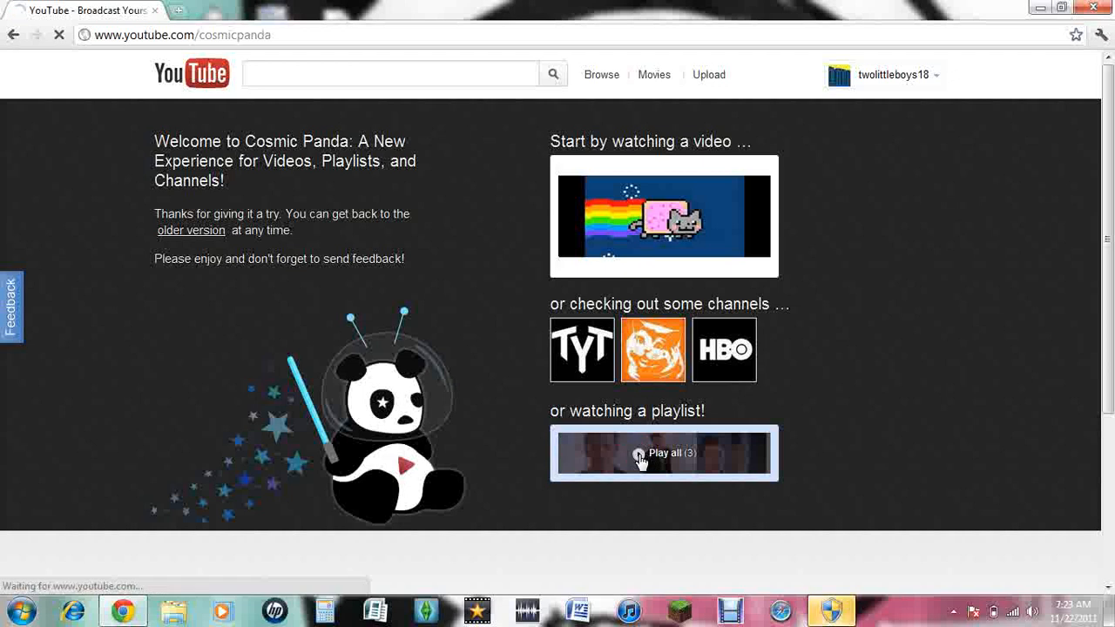
# Scroll through the RickRoll'D video's comments and responses, then return to the homepage.
pyautogui.click(664, 453)
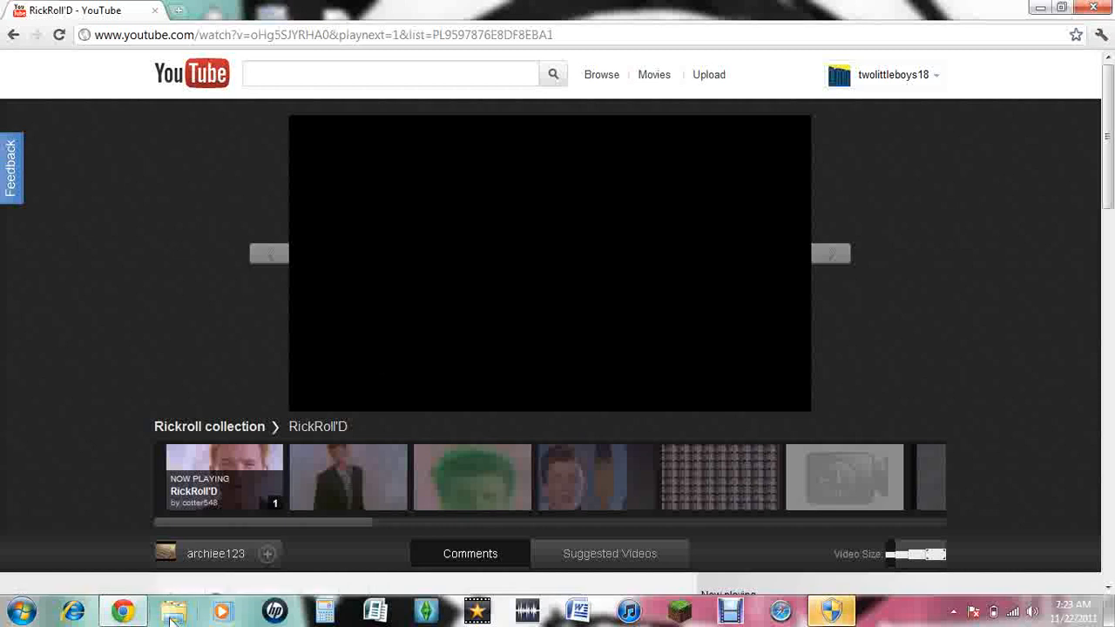
pyautogui.moveTo(315, 404)
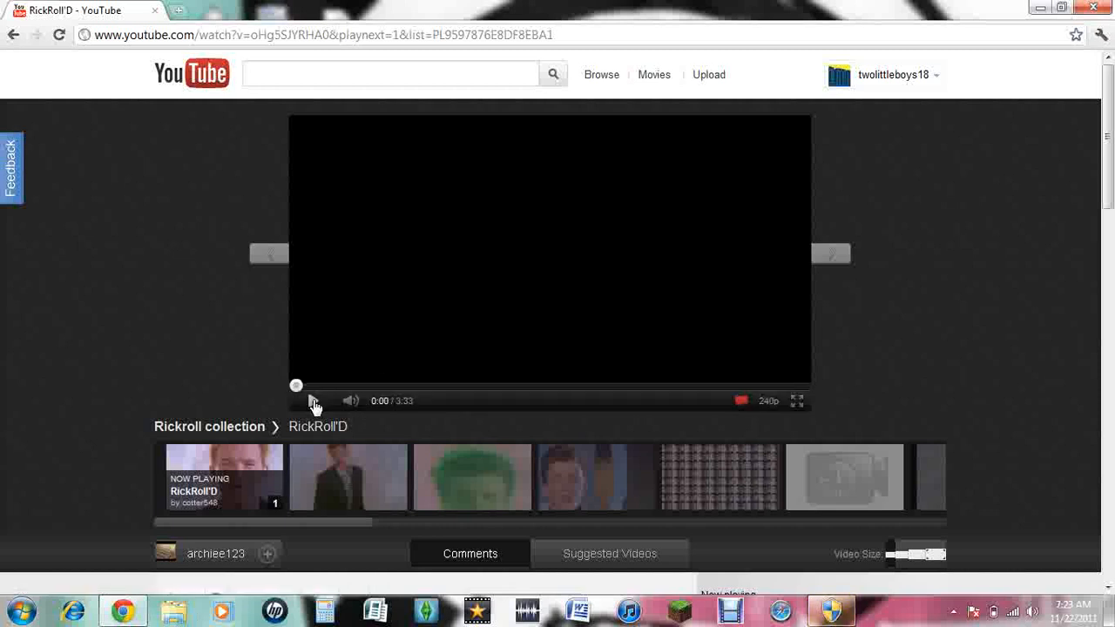
pyautogui.scroll(-3)
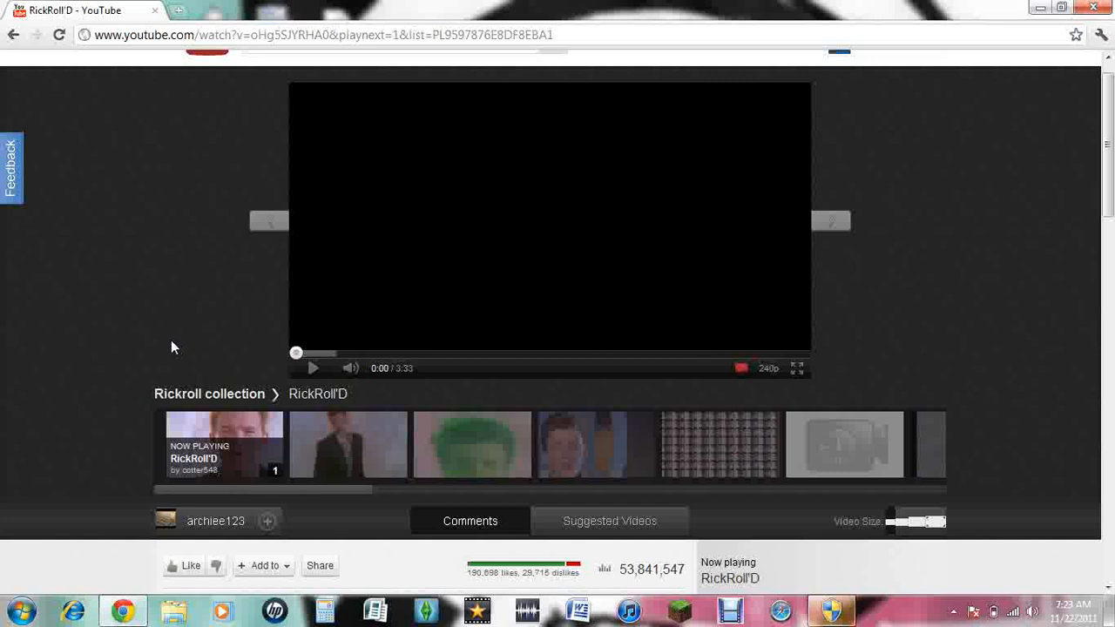
pyautogui.scroll(-3)
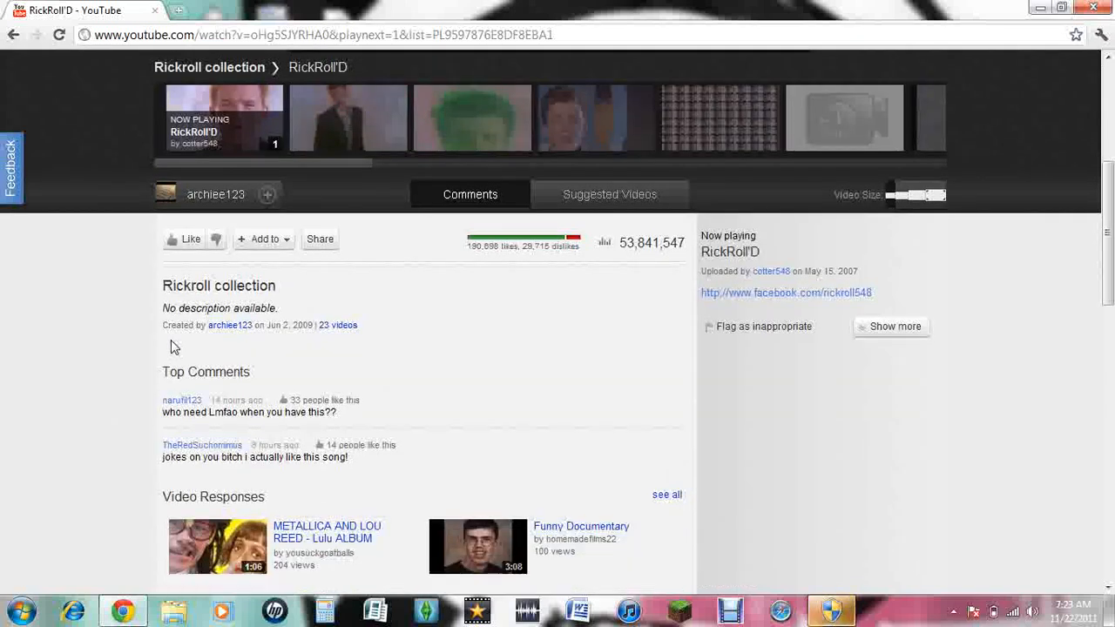
pyautogui.scroll(-3)
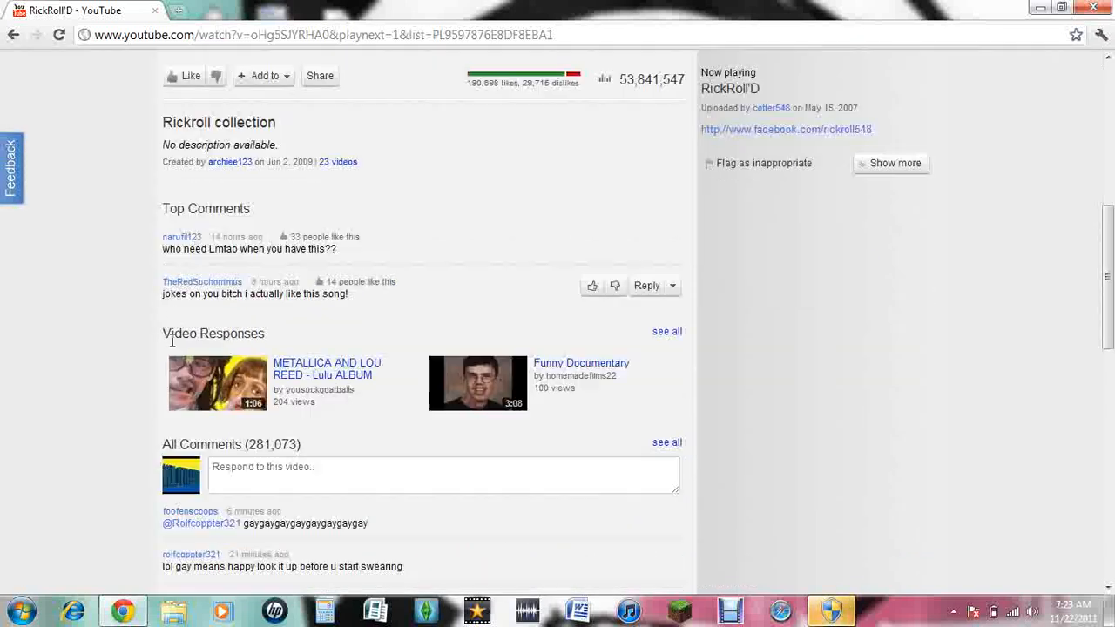
pyautogui.scroll(-3)
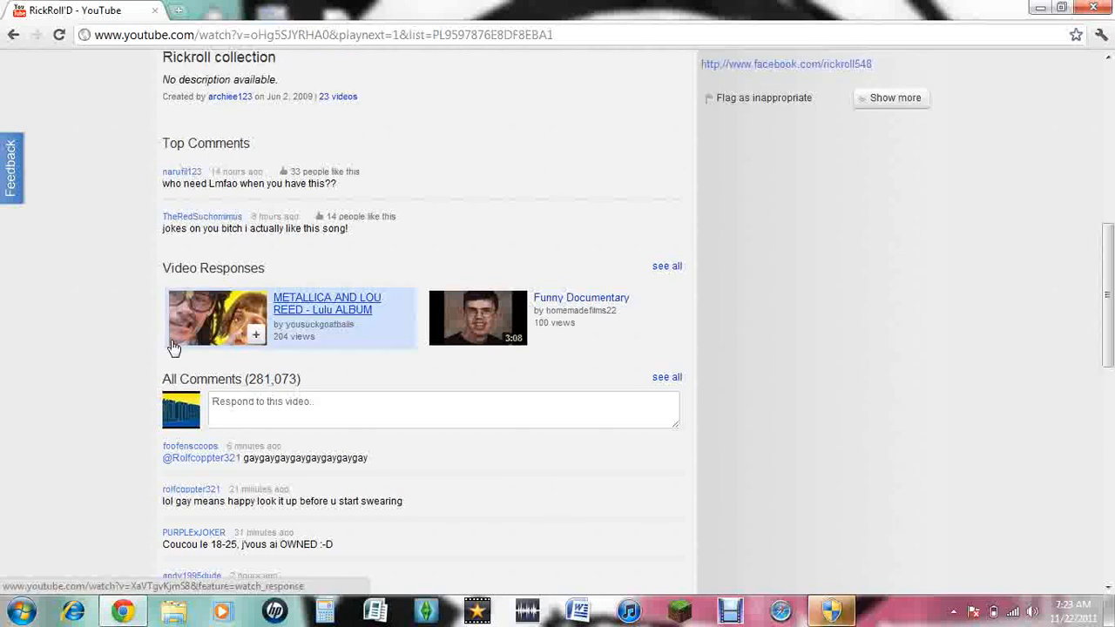
pyautogui.scroll(3)
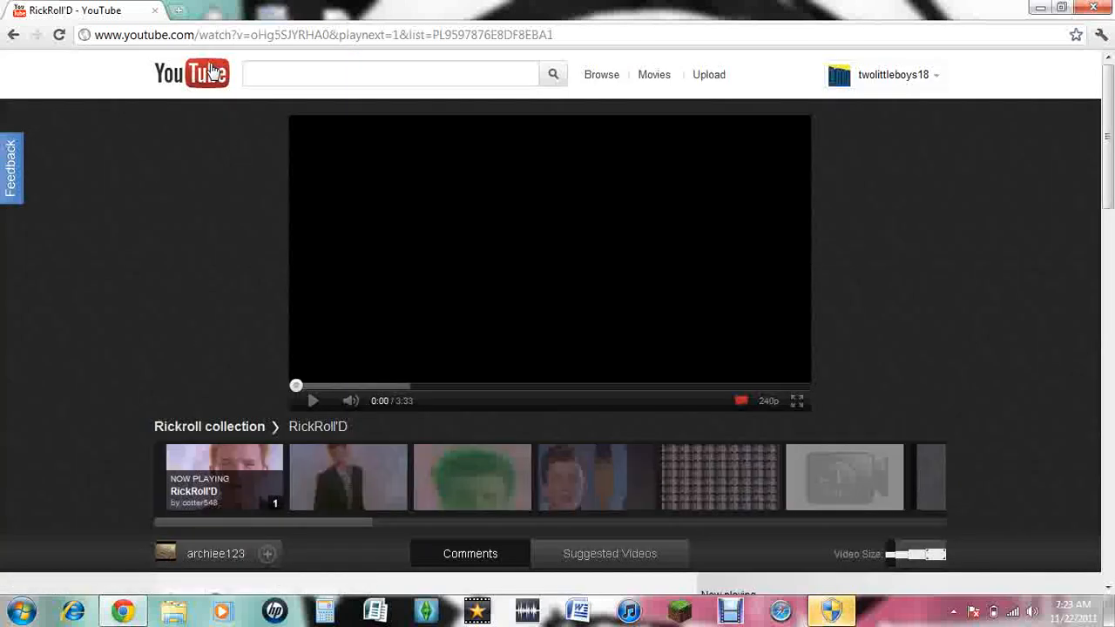
pyautogui.click(191, 73)
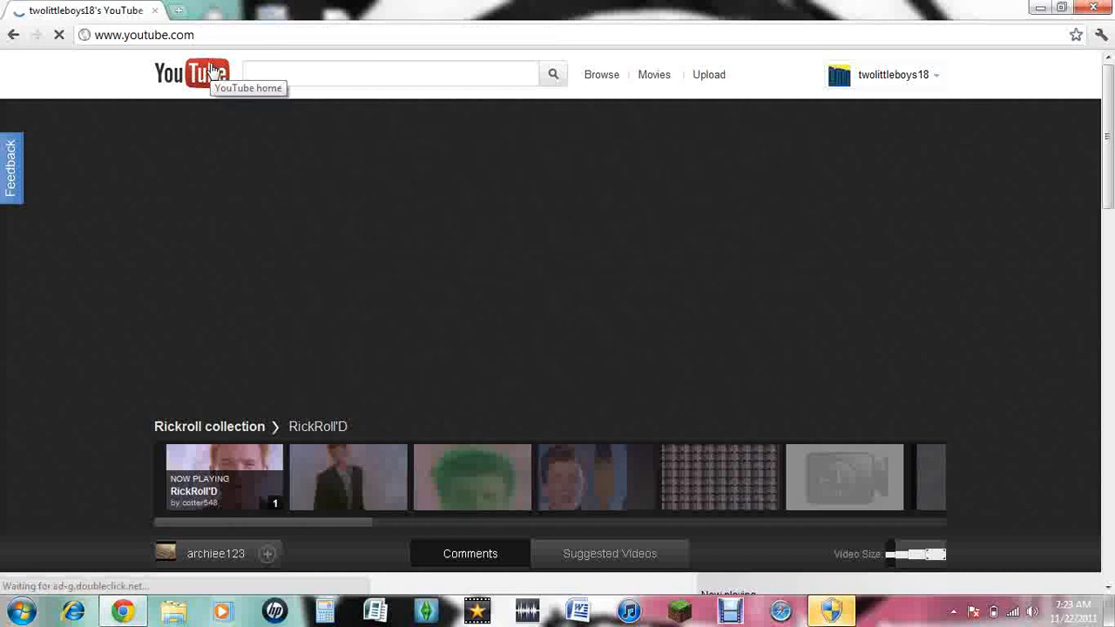
# Bring up the Send feedback panel from the left-edge Feedback tab on the homepage.
pyautogui.click(191, 73)
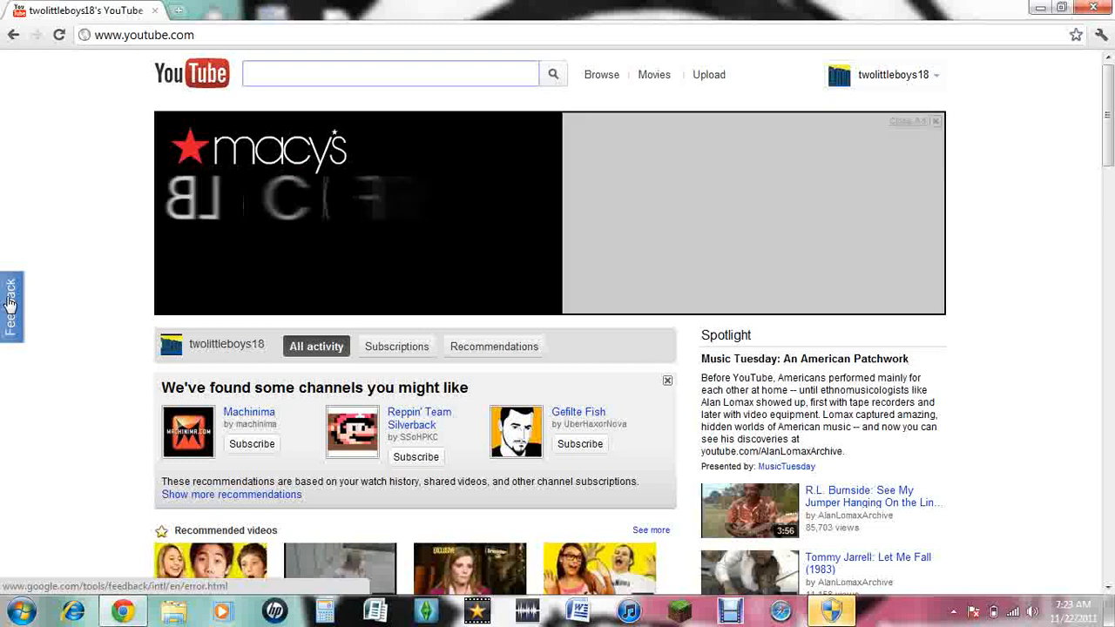
pyautogui.click(10, 307)
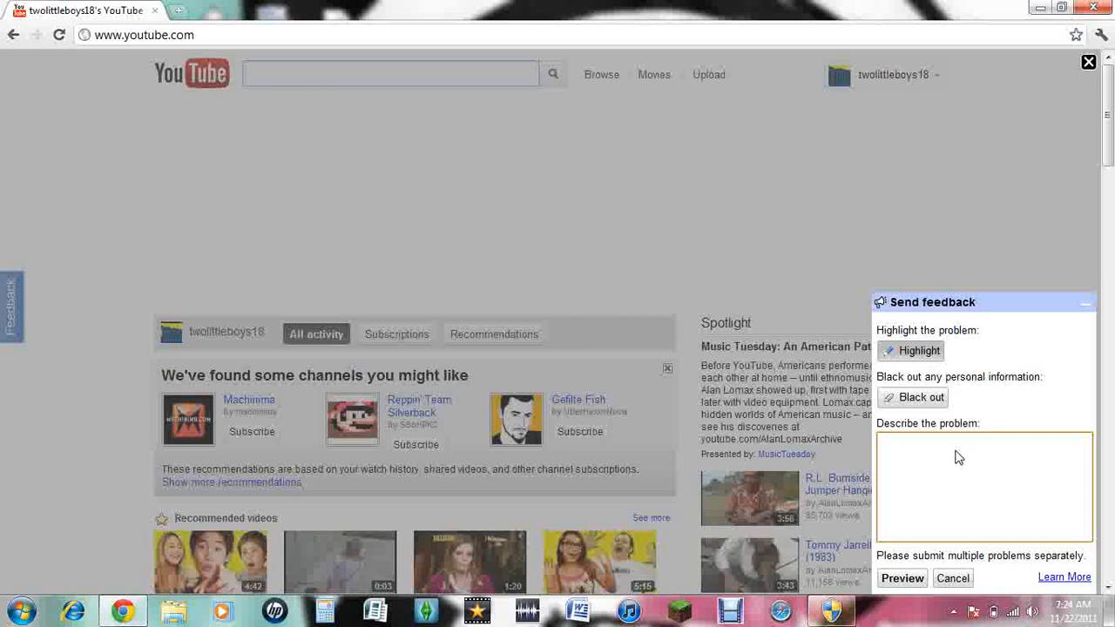
pyautogui.moveTo(958, 585)
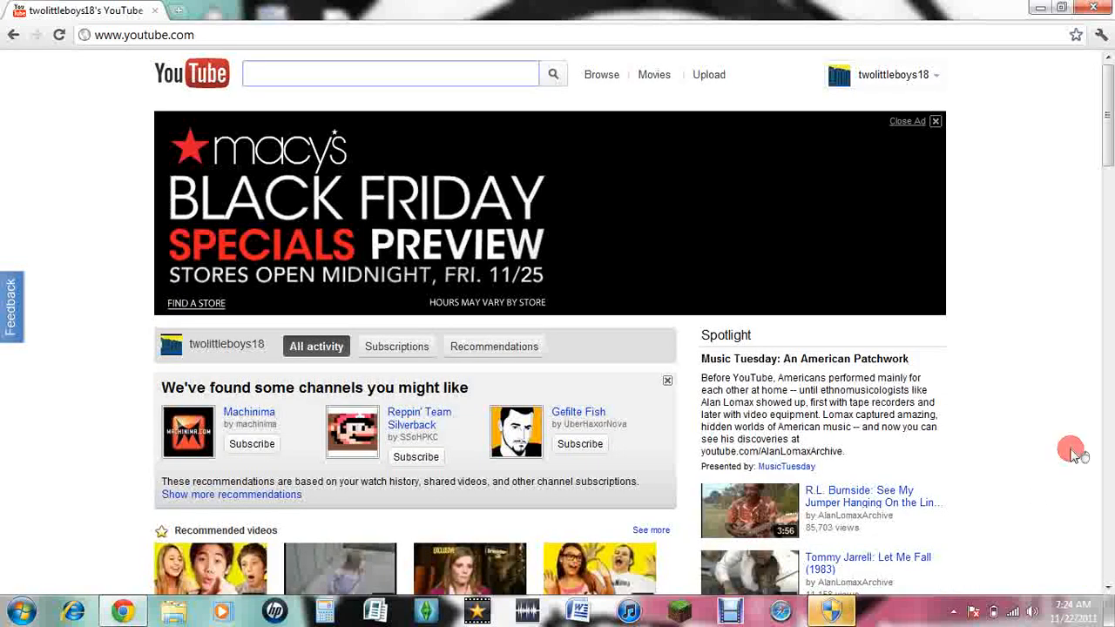
pyautogui.scroll(-3)
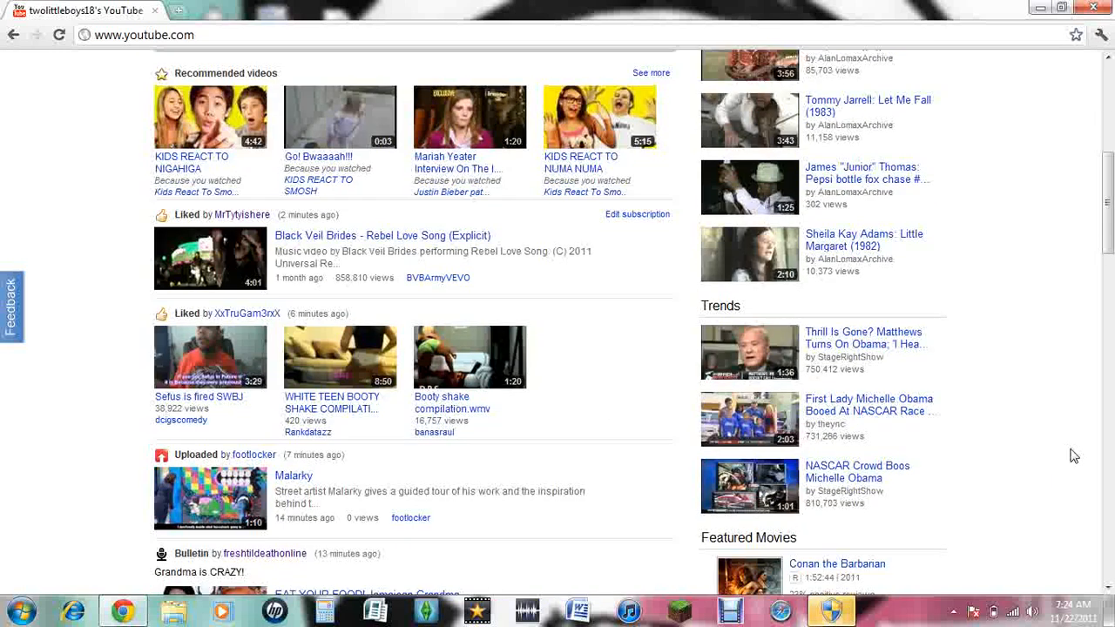
pyautogui.scroll(3)
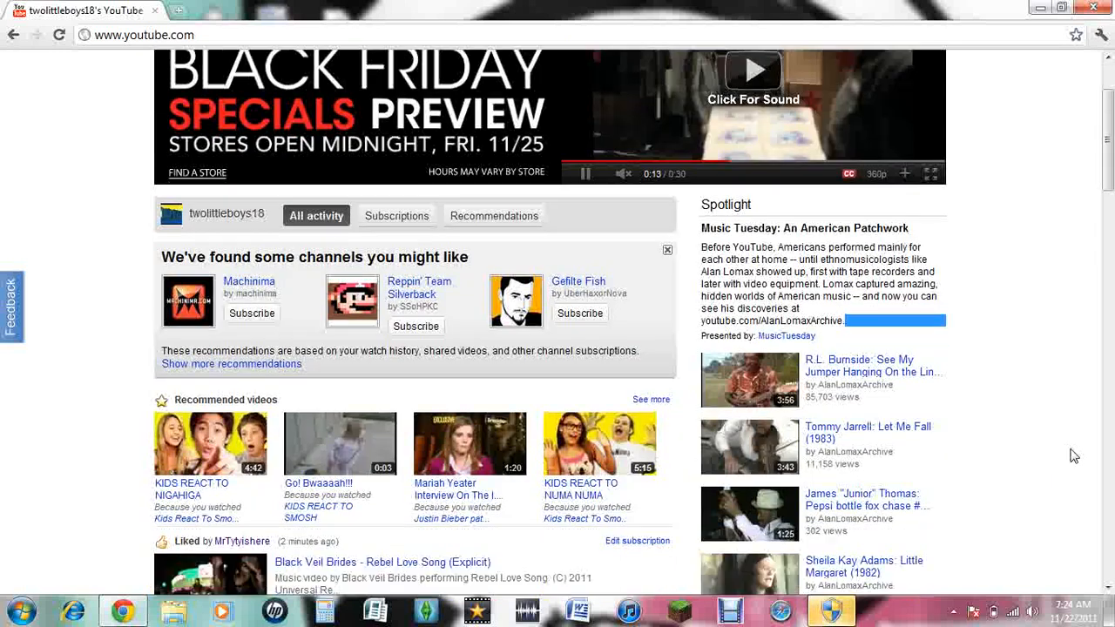
pyautogui.scroll(-3)
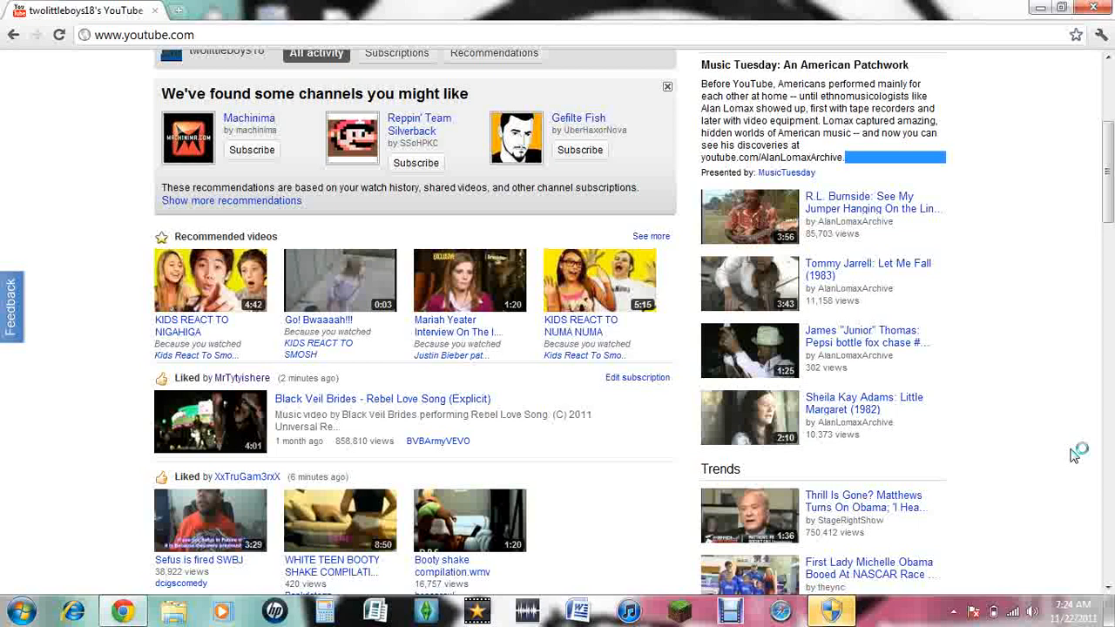
pyautogui.scroll(3)
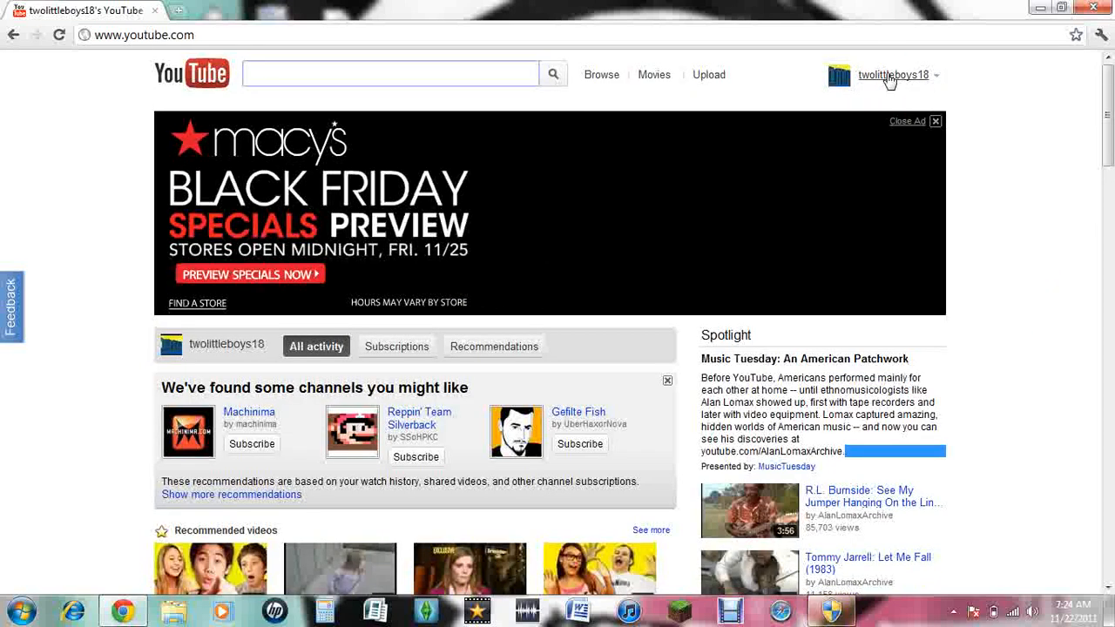
# Go to My Channel from the account menu at top right.
pyautogui.click(892, 74)
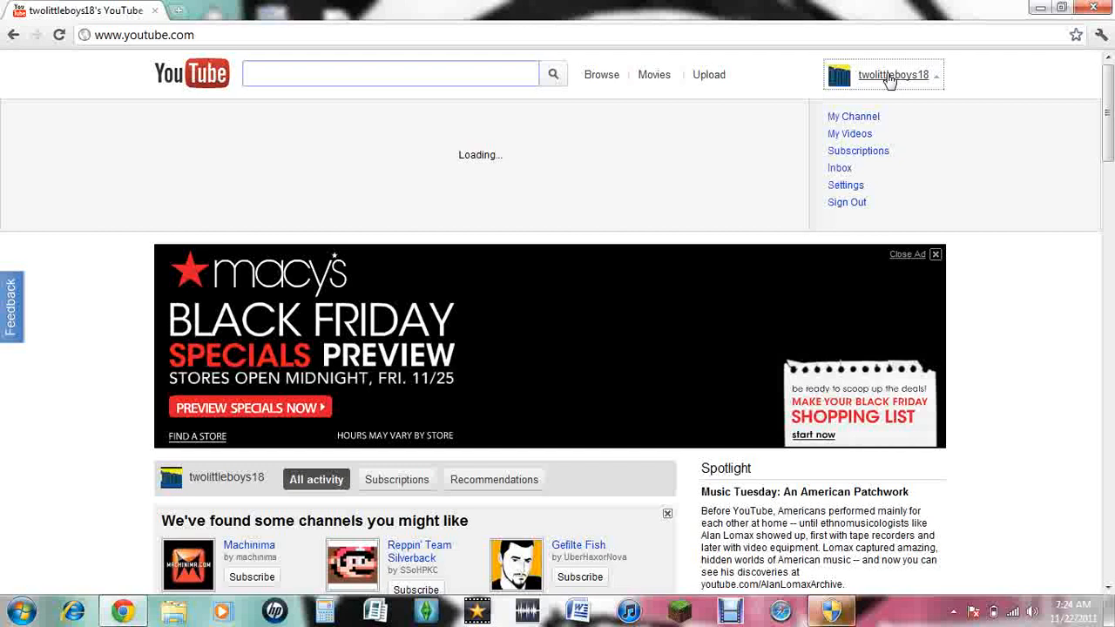
pyautogui.click(854, 115)
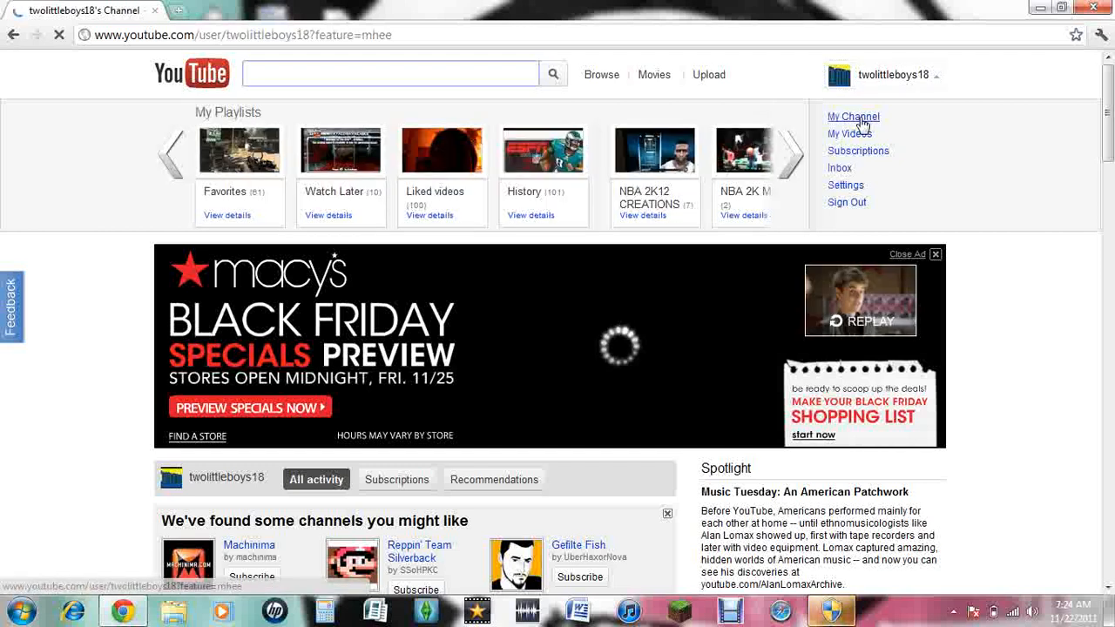
pyautogui.click(853, 117)
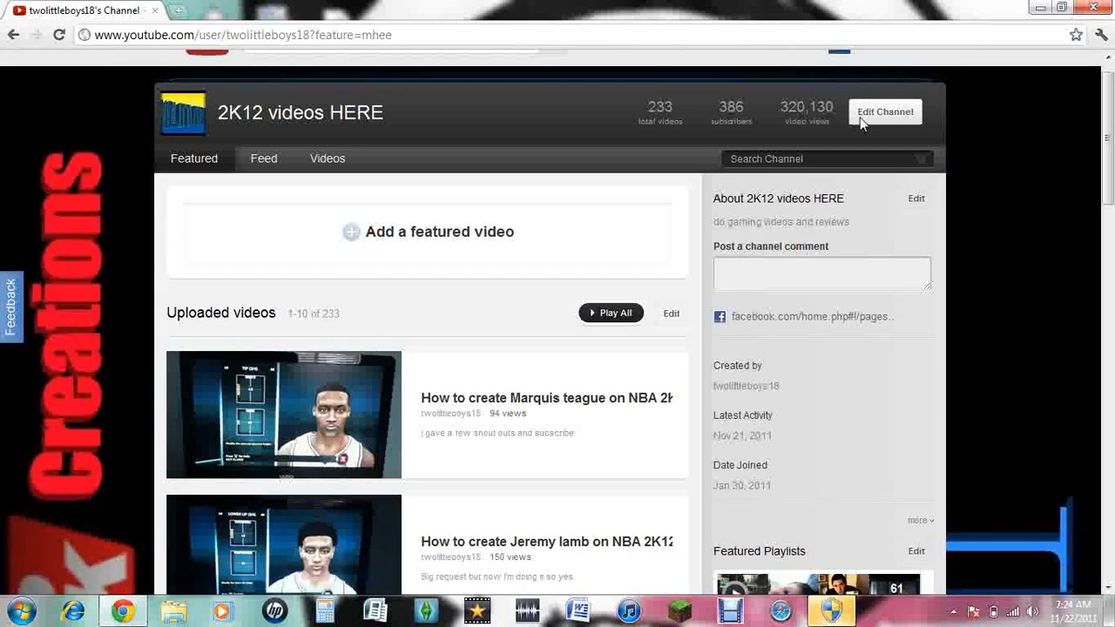
# Scroll the channel page to its footer, then bring up Debut Professional from the taskbar.
pyautogui.scroll(-3)
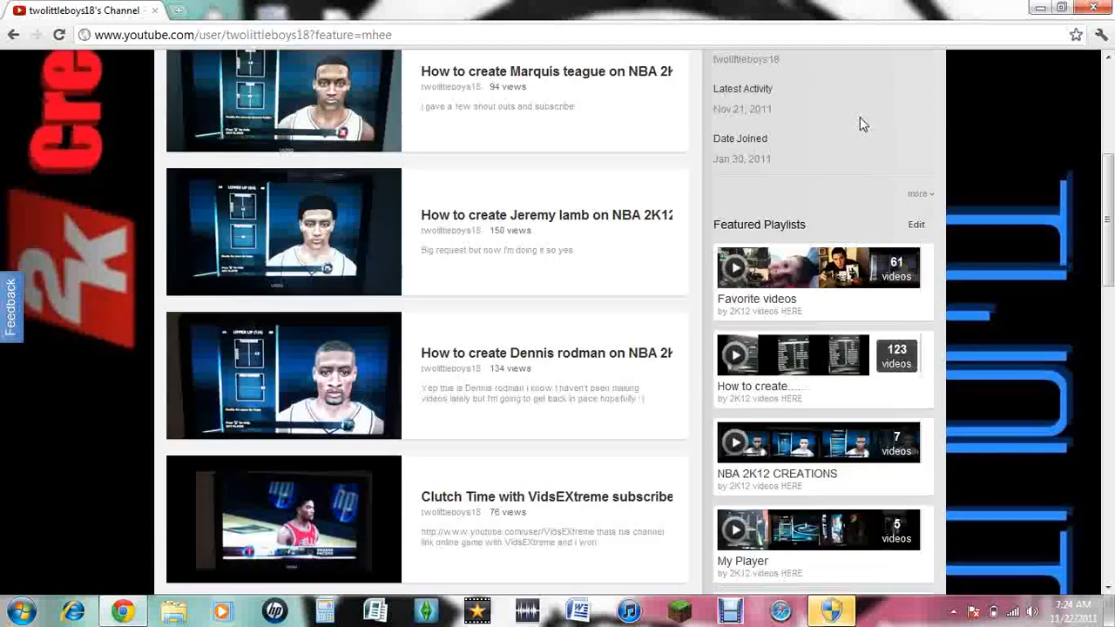
pyautogui.scroll(-3)
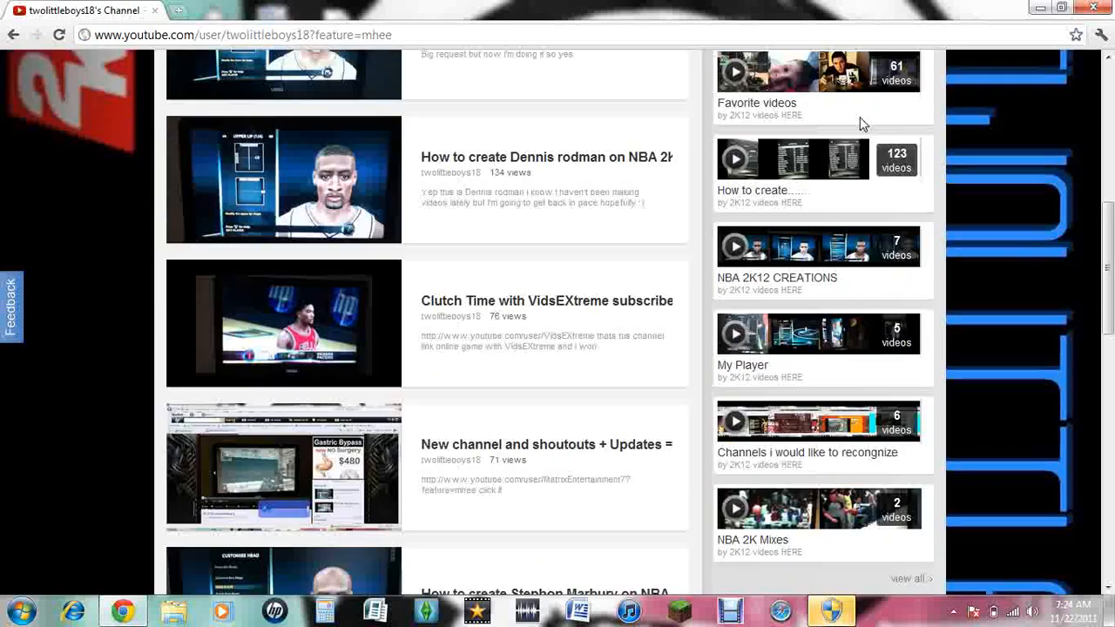
pyautogui.scroll(-3)
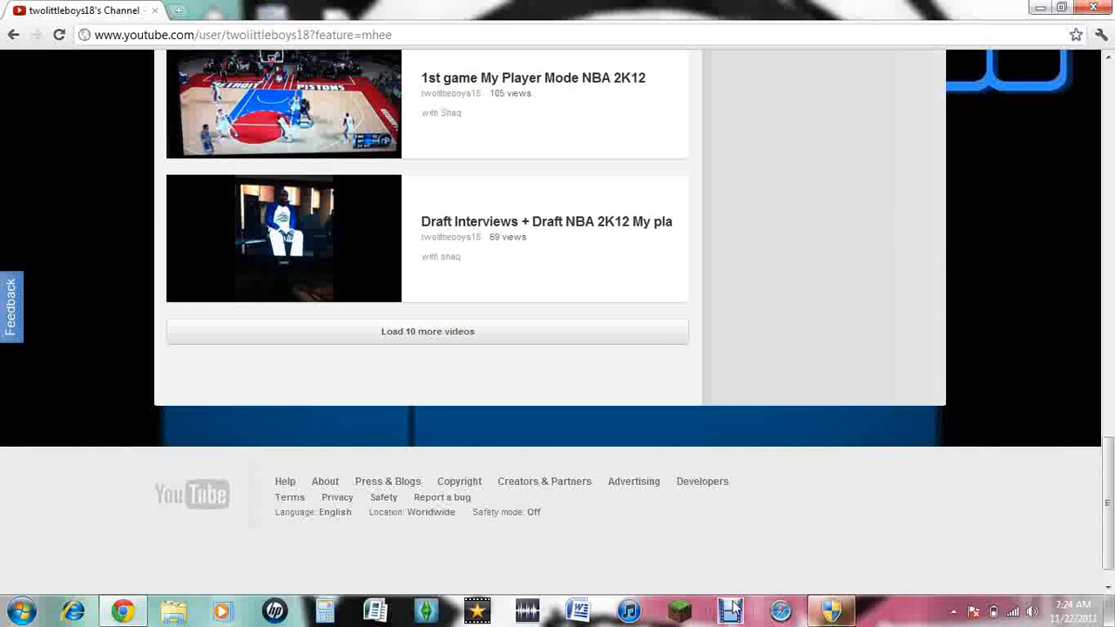
pyautogui.click(730, 610)
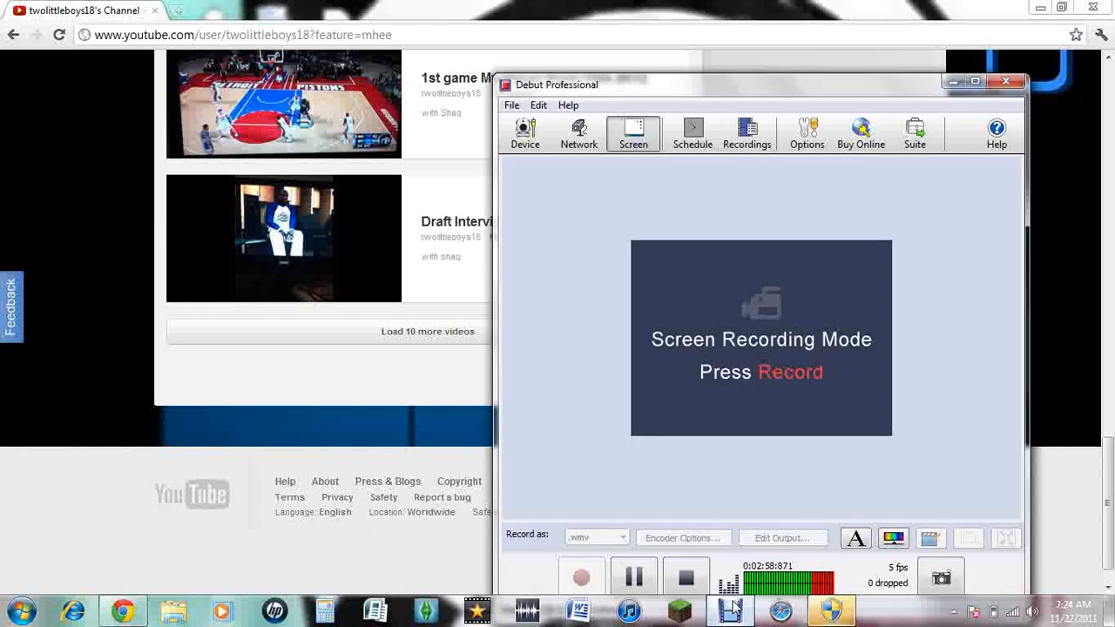